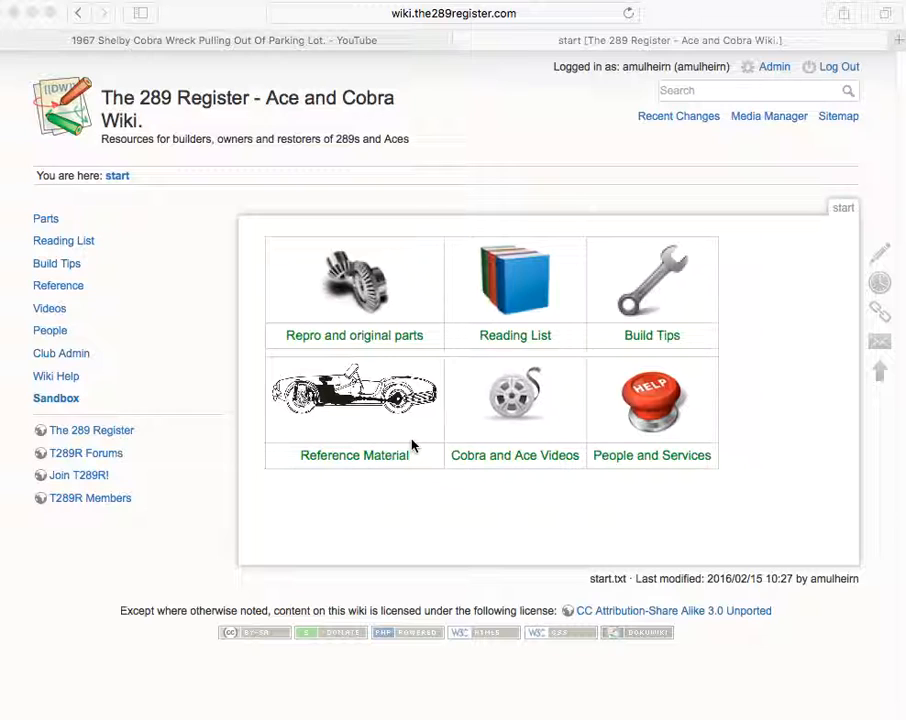
mouse_move(394, 432)
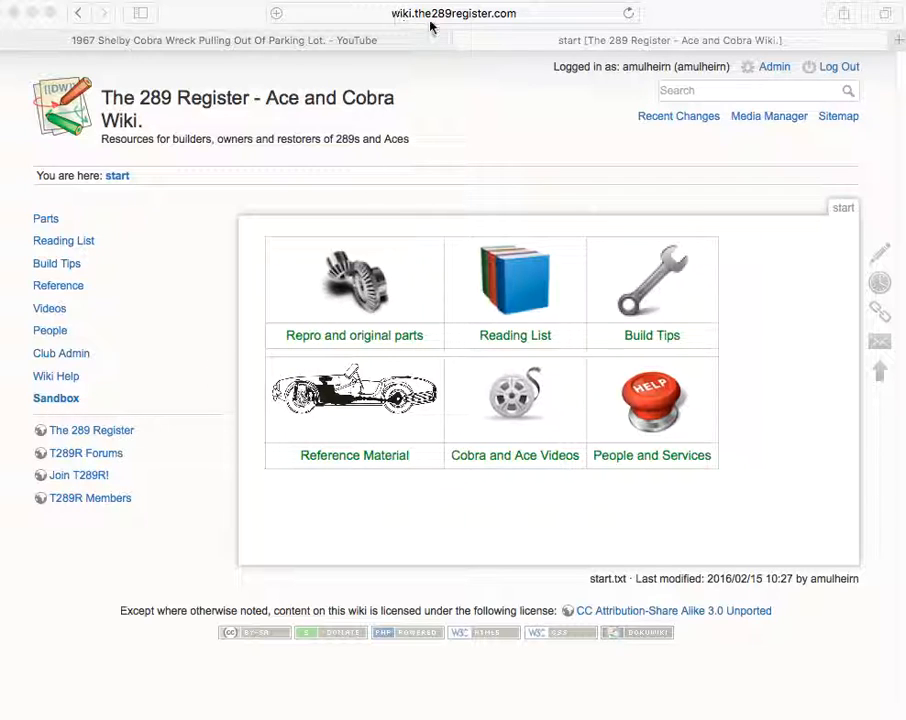
mouse_move(516, 24)
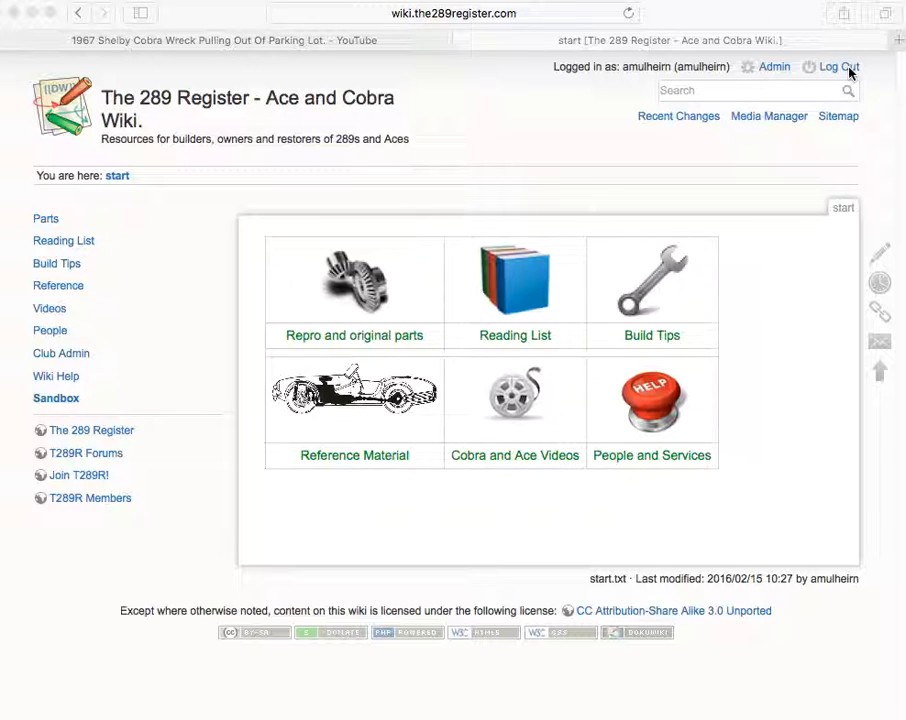
mouse_move(124, 396)
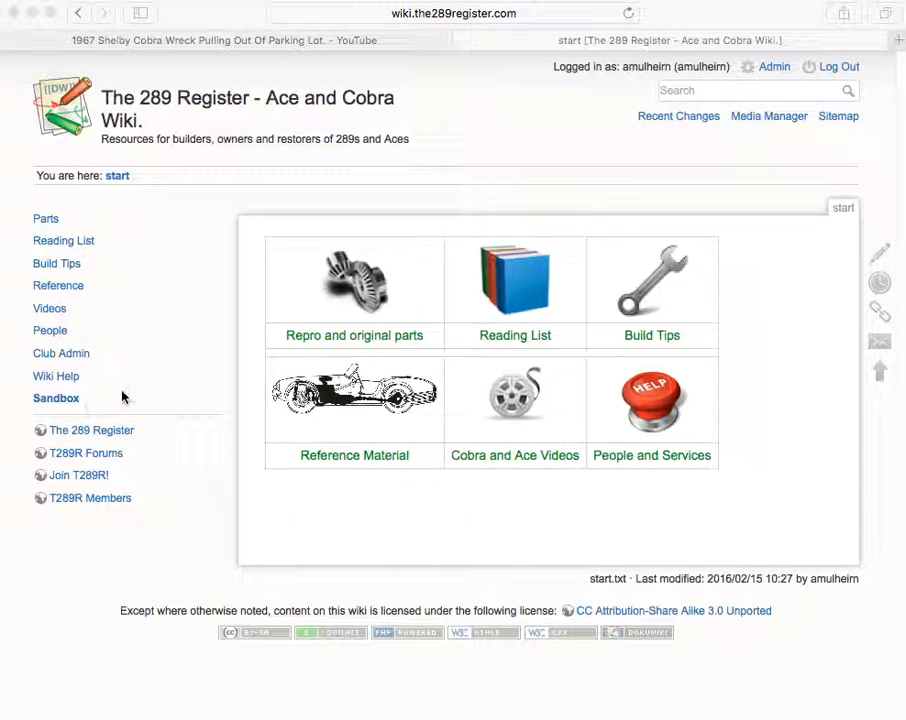
Go to the Sandbox experimentation page from the sidebar.
click(56, 398)
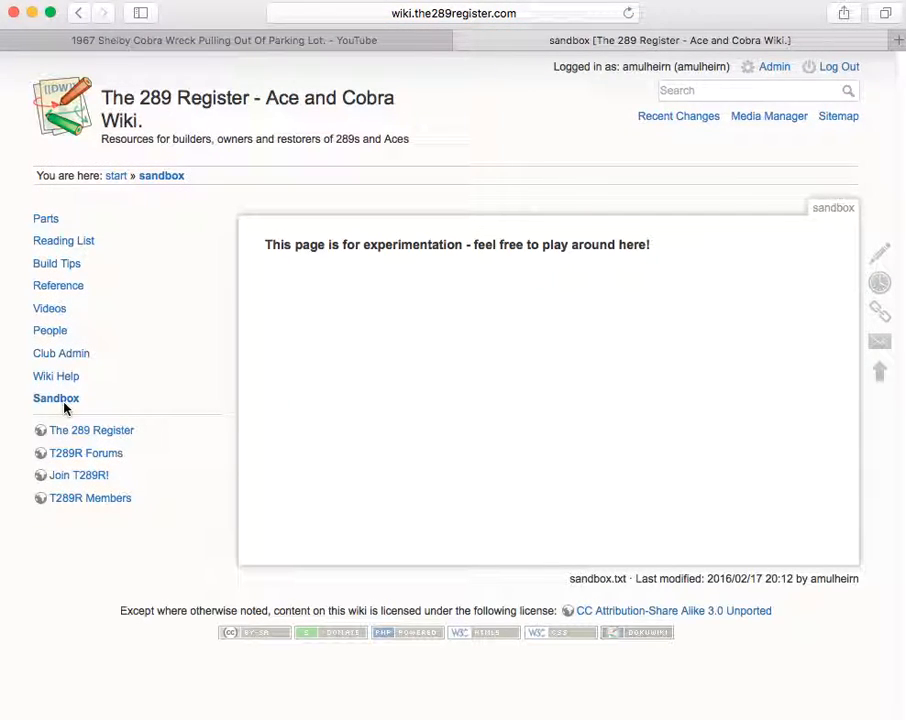
mouse_move(84, 388)
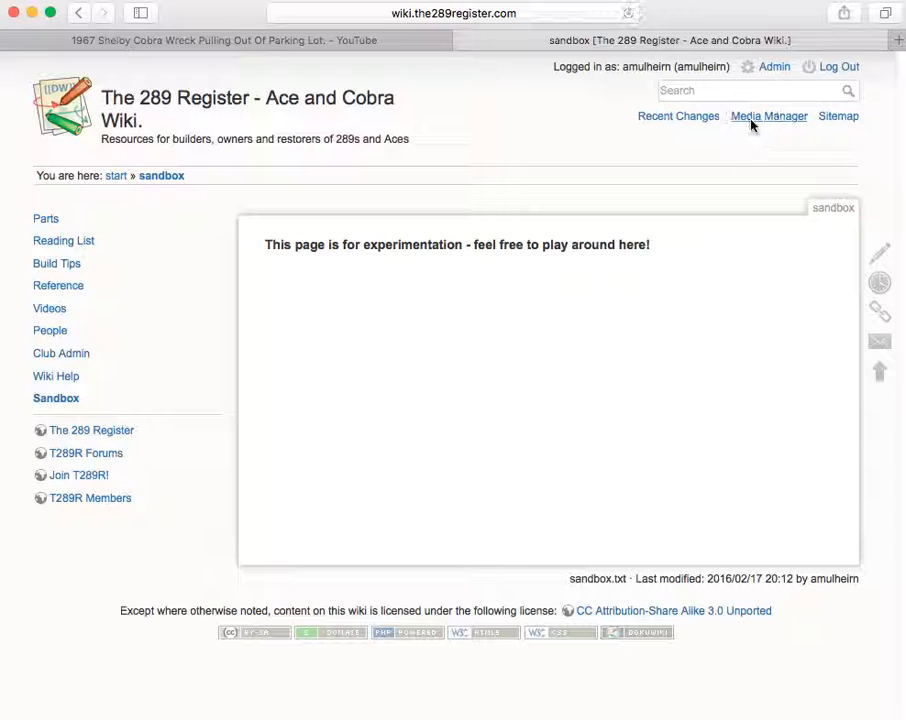
Bring up the Media Manager listing the root namespace's files.
click(768, 116)
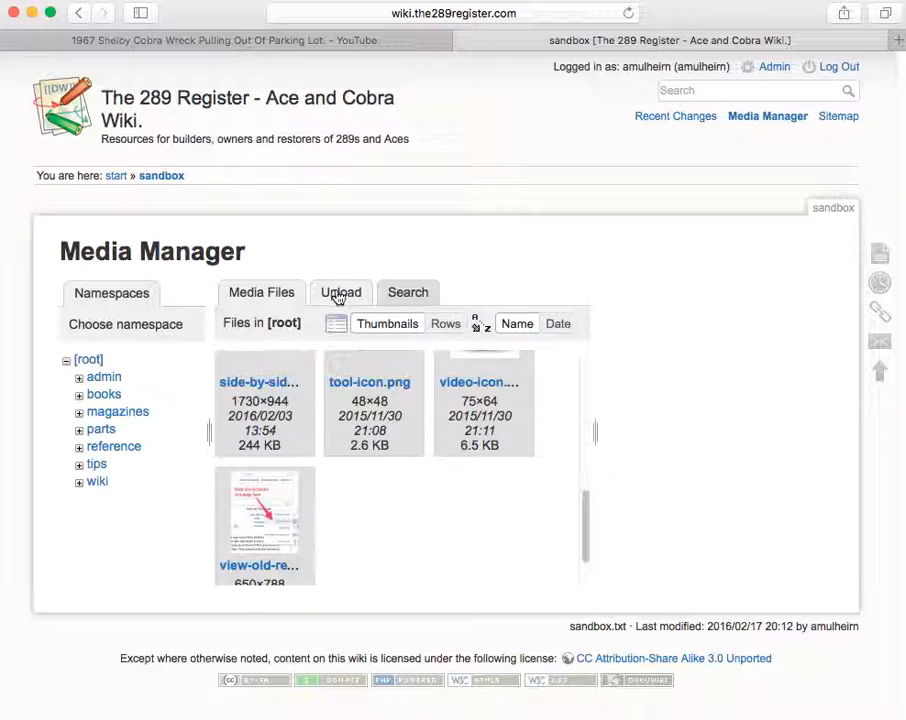
Upload ollie.jpeg from the Desktop into the root media namespace.
click(340, 292)
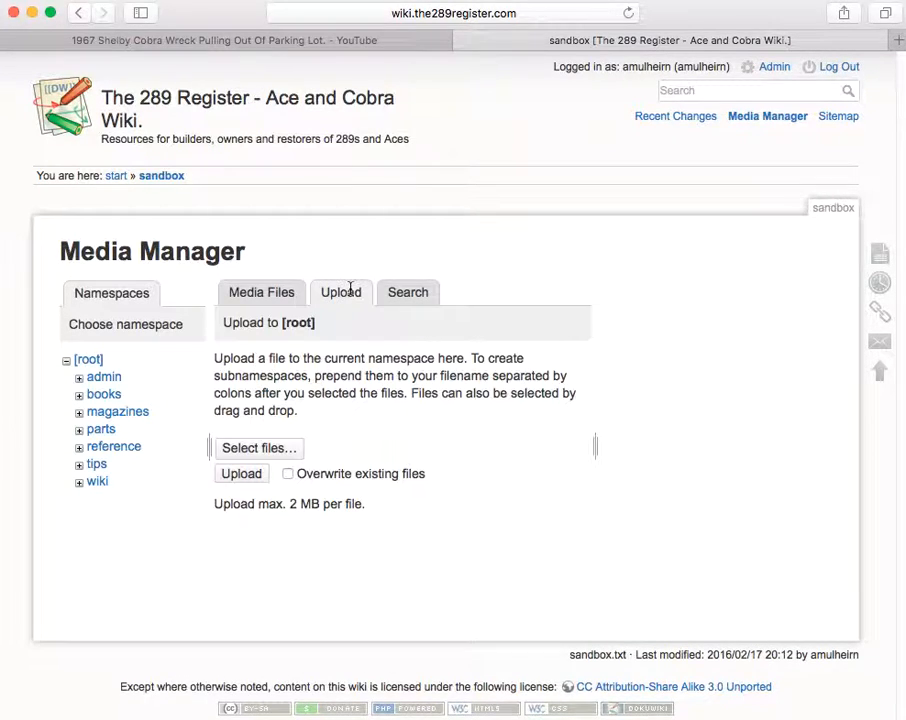
click(258, 448)
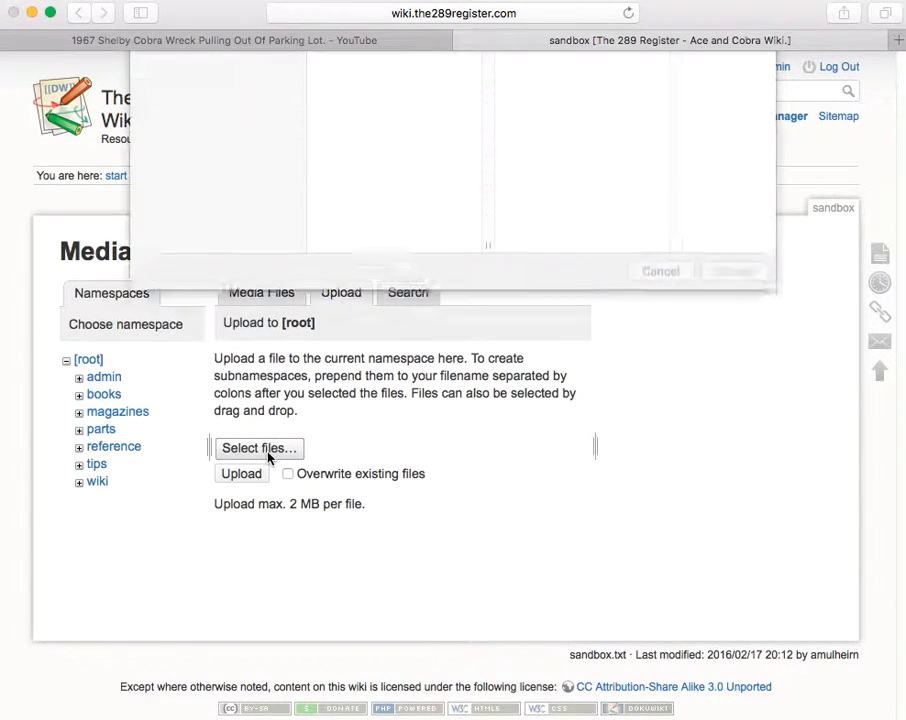
click(260, 448)
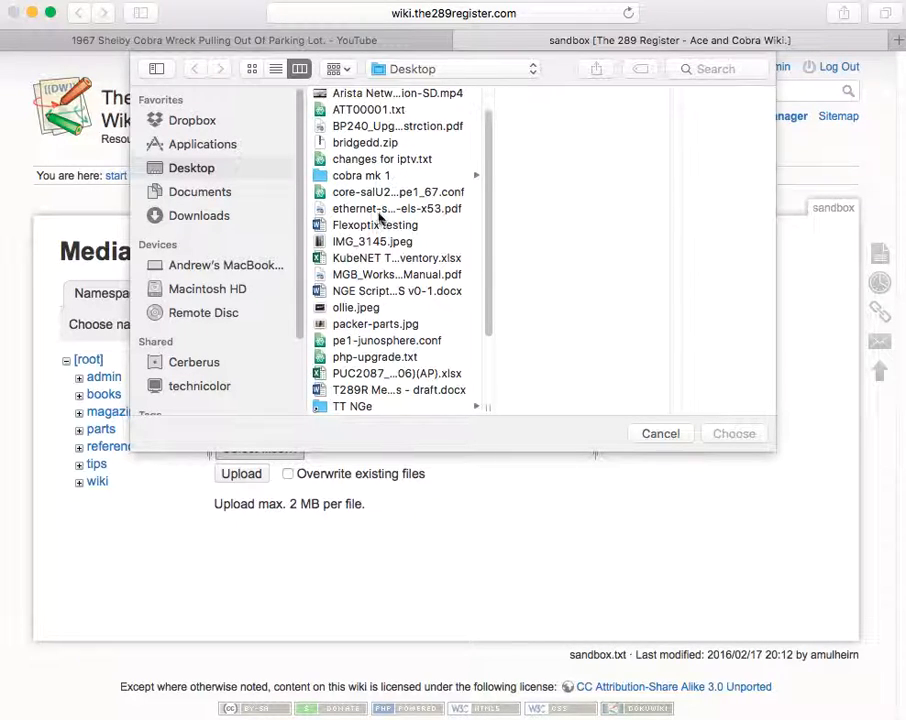
click(356, 308)
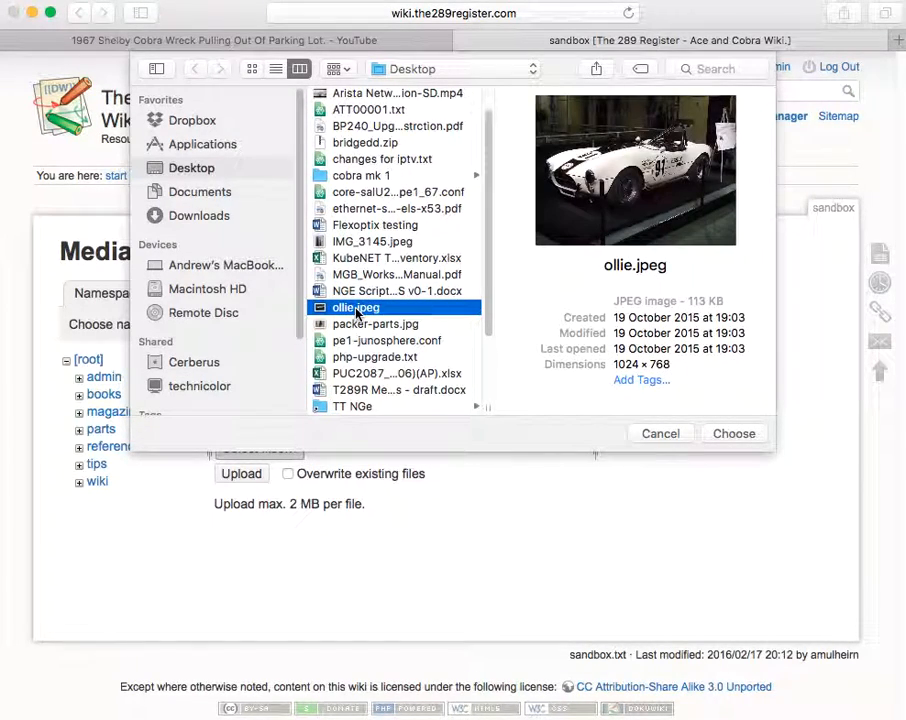
mouse_move(720, 442)
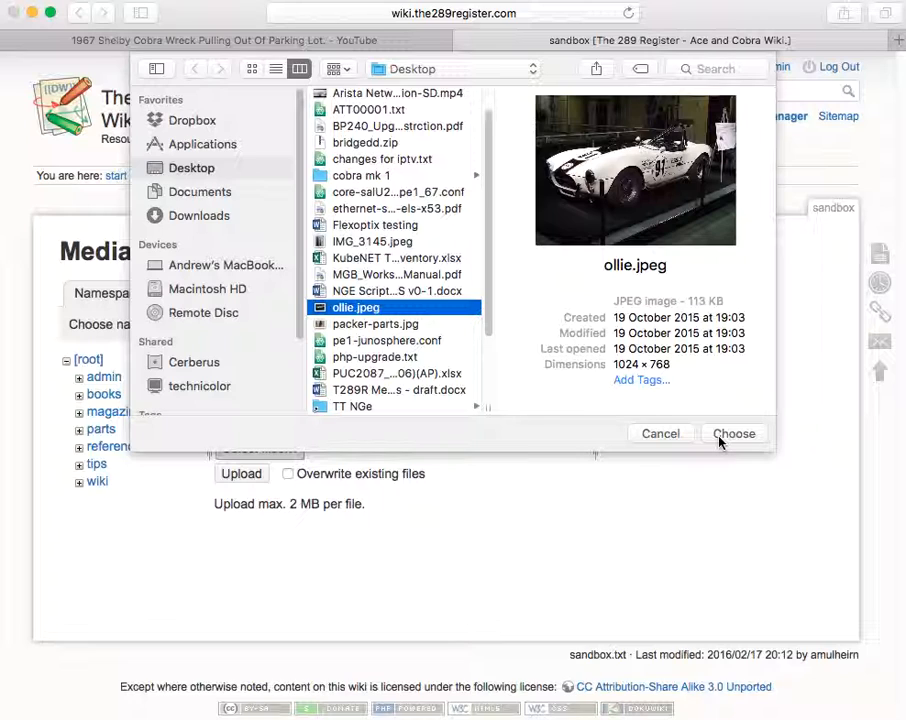
click(734, 432)
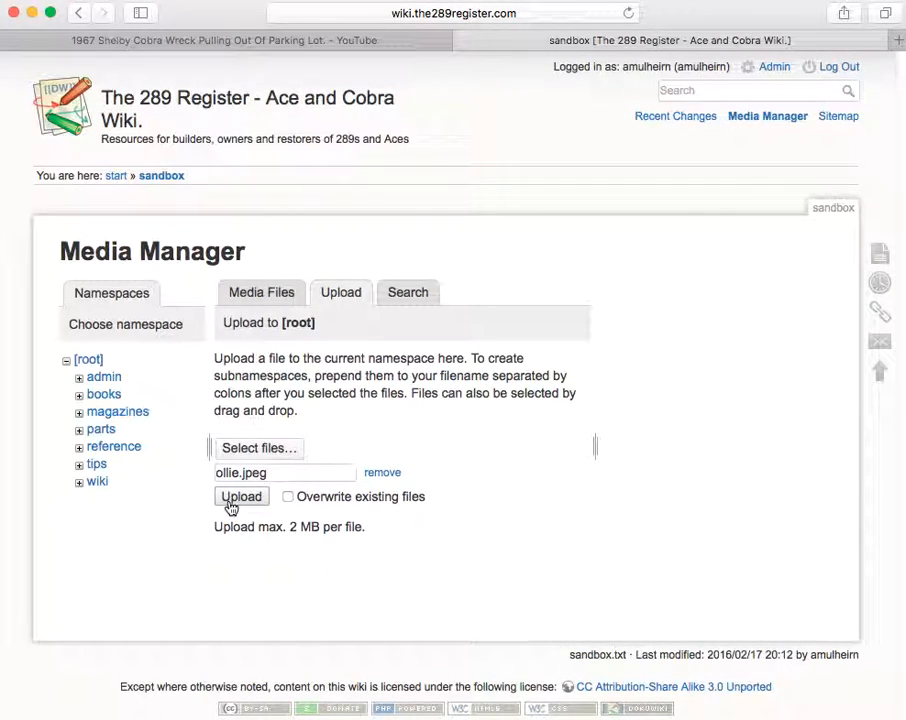
click(240, 496)
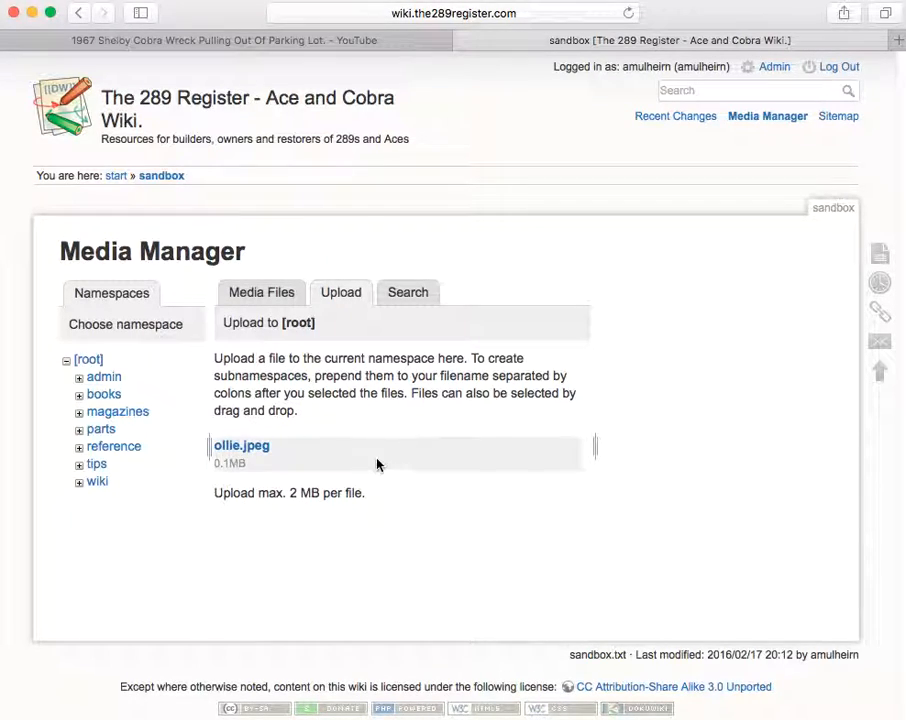
Check ollie.jpeg is listed among the media files, then return to Sandbox.
click(260, 292)
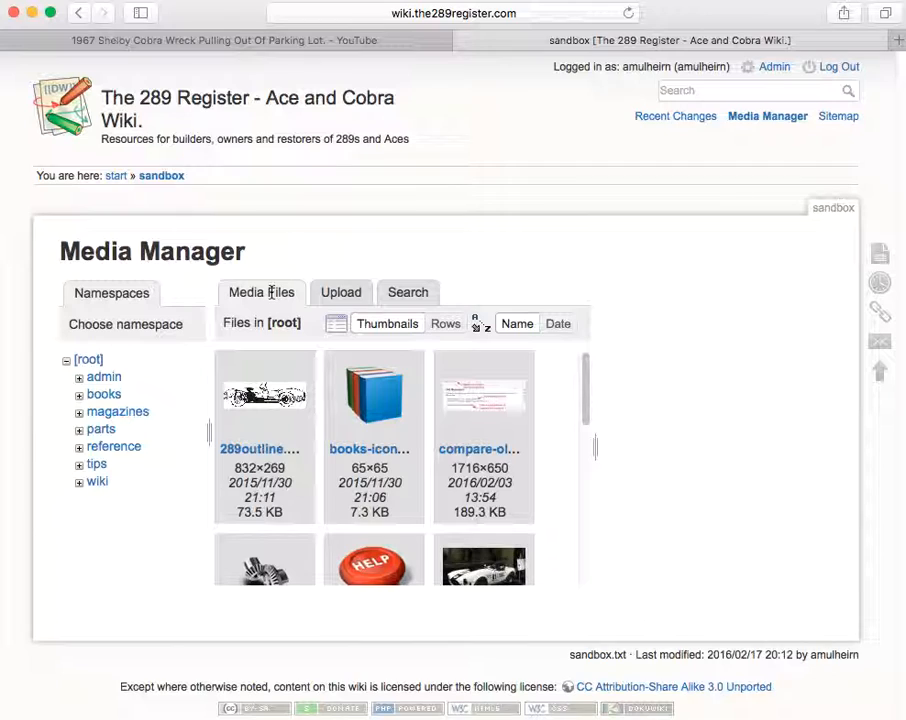
scroll(down, 3)
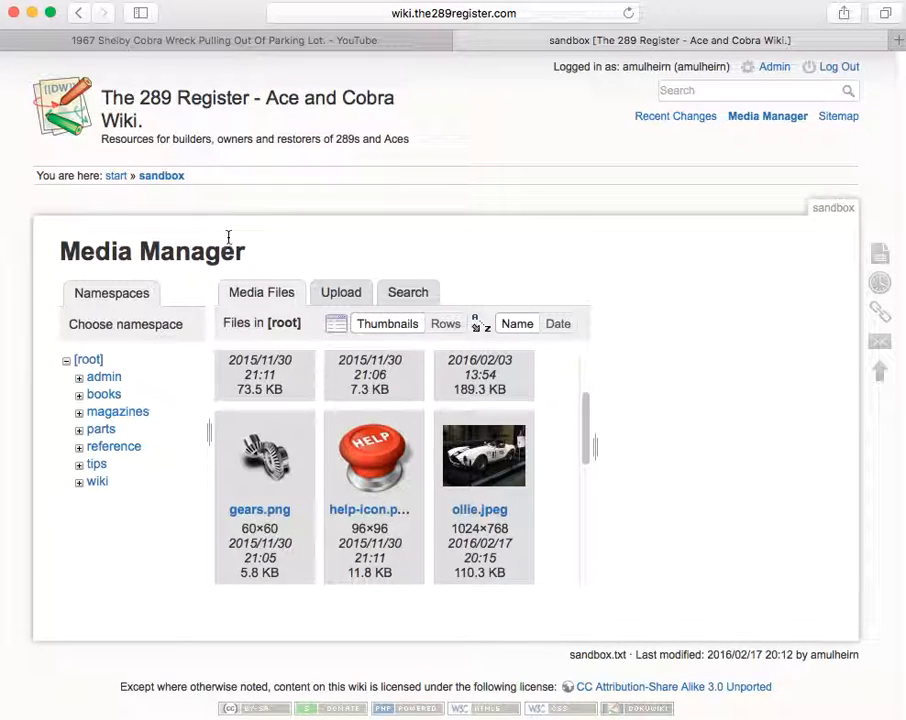
click(160, 176)
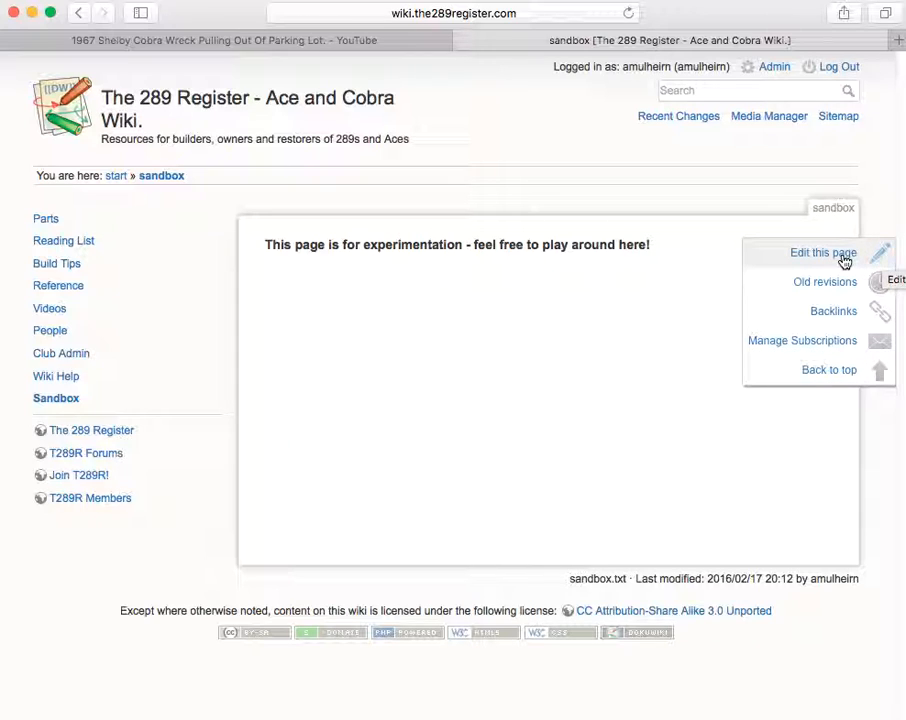
Edit the Sandbox page and add a '===== Ollie =====' heading below the notice.
click(824, 252)
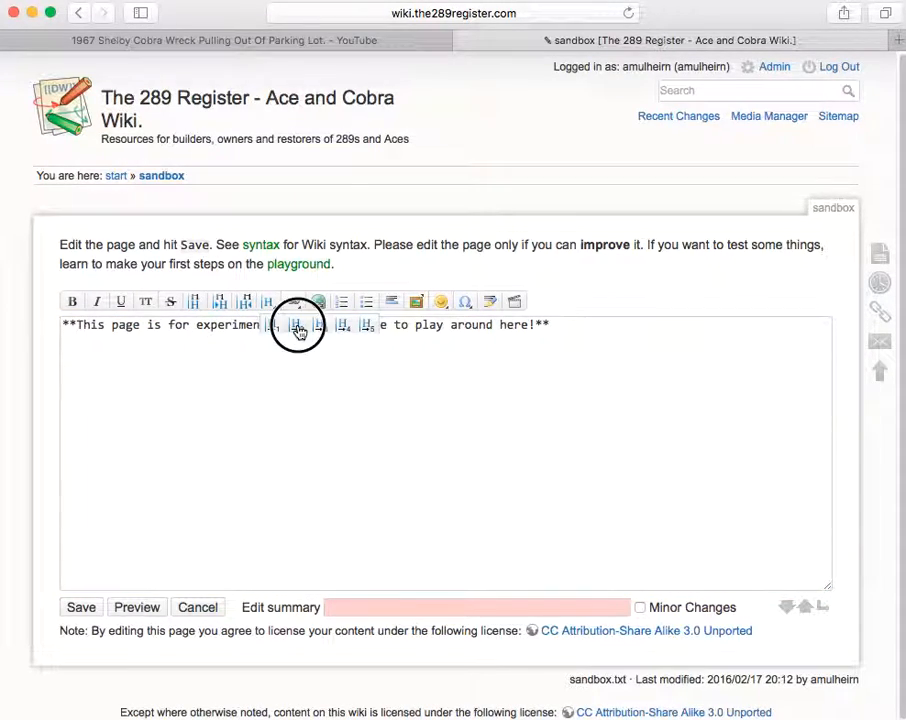
text(===== Andfre =====)
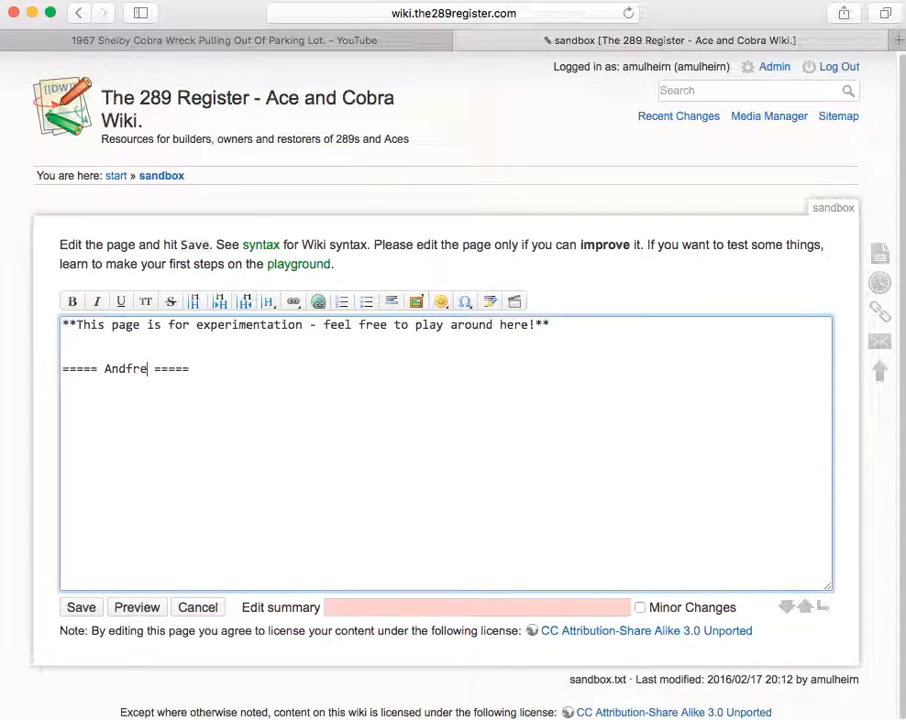
text(O)
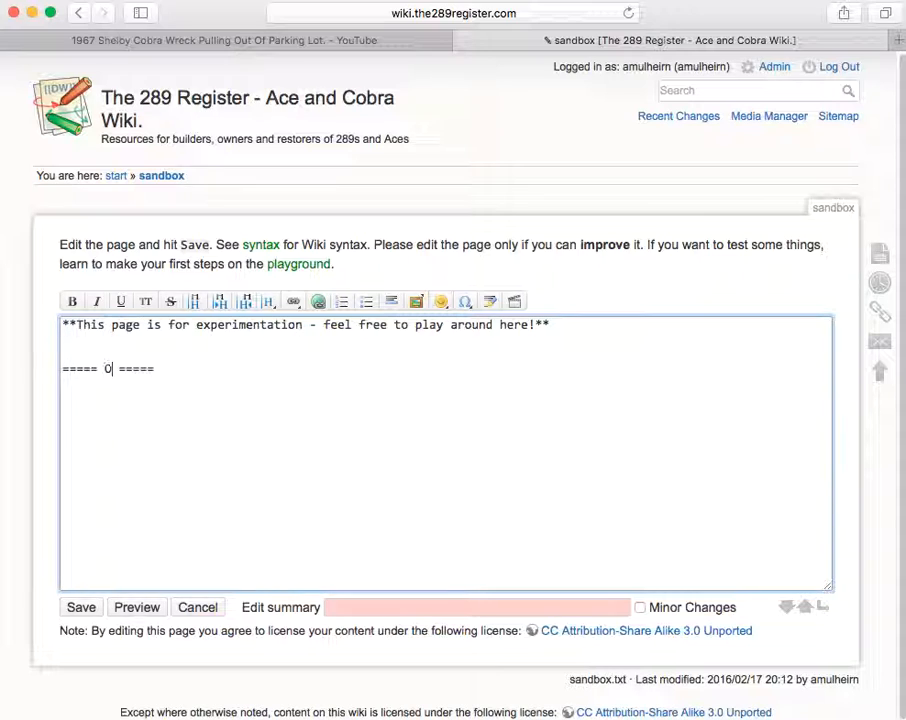
text(llie)
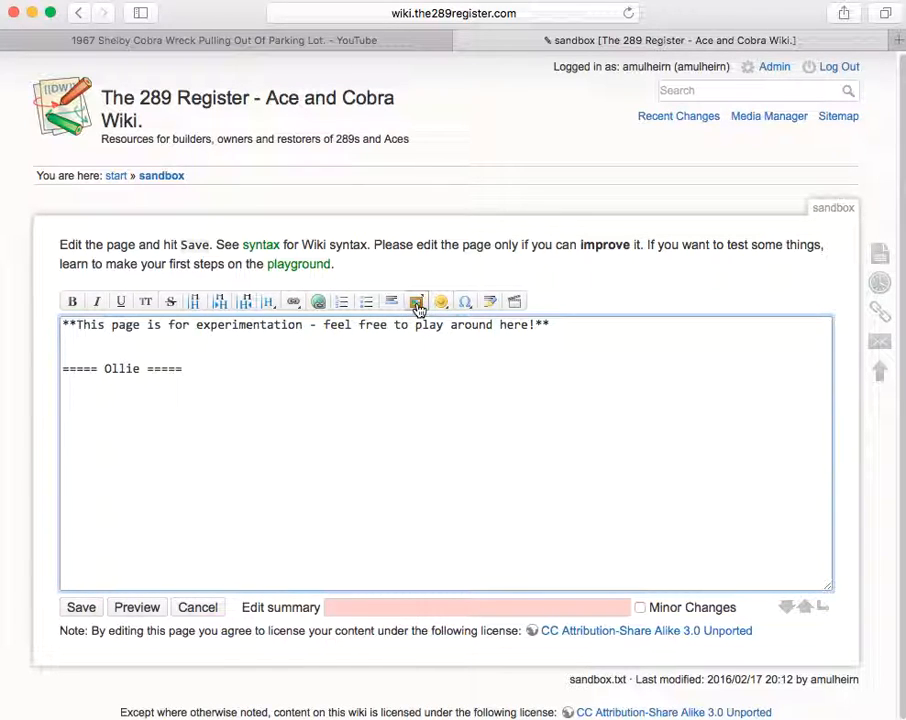
Insert ollie.jpeg under the heading as {{ :ollie.jpeg?direct&200 |}}.
click(416, 300)
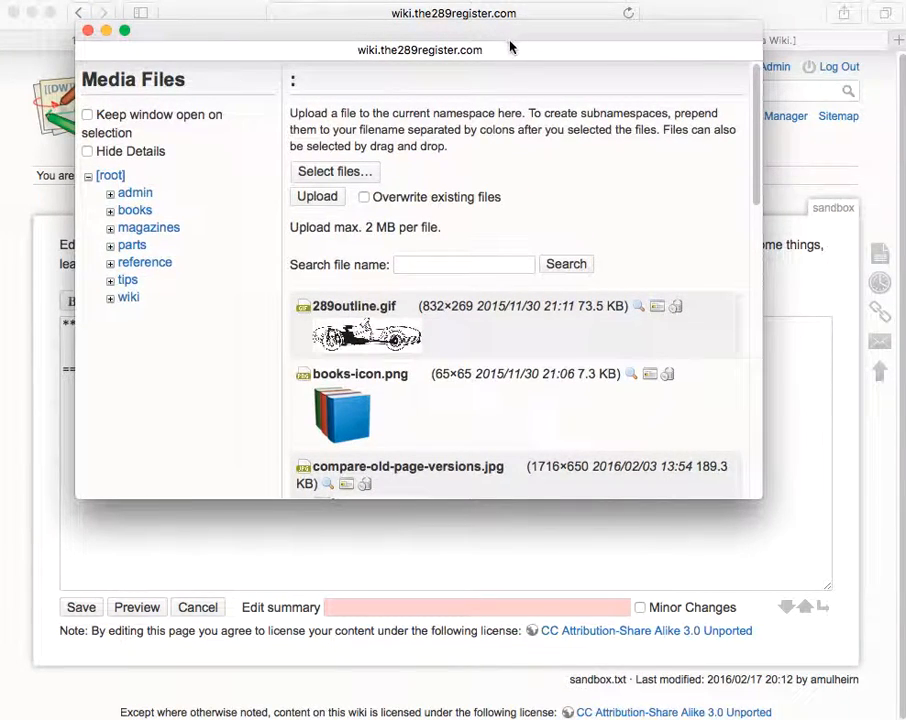
scroll(down, 3)
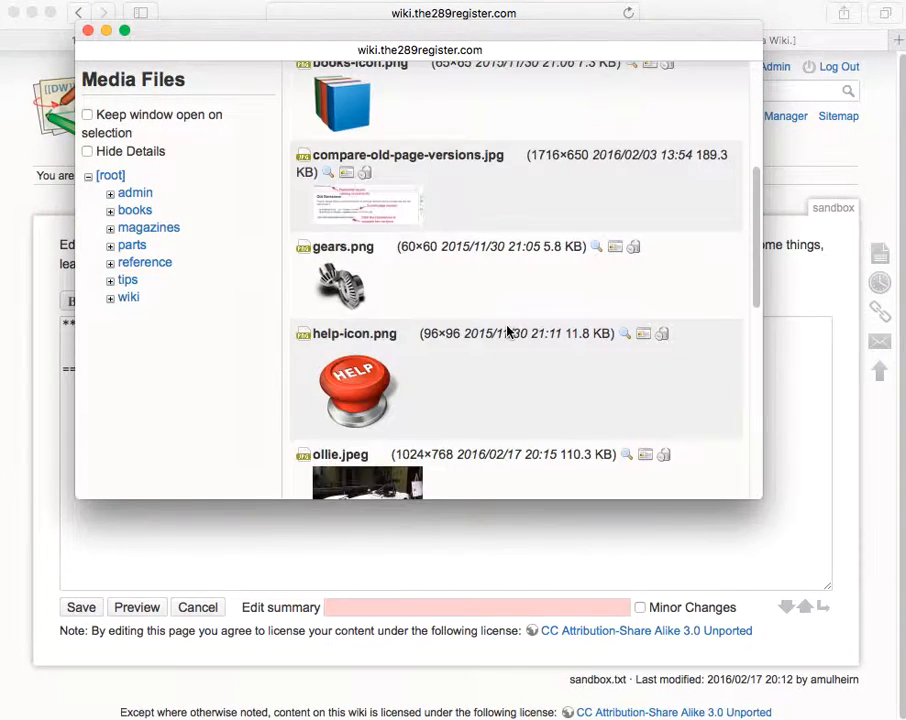
scroll(down, 3)
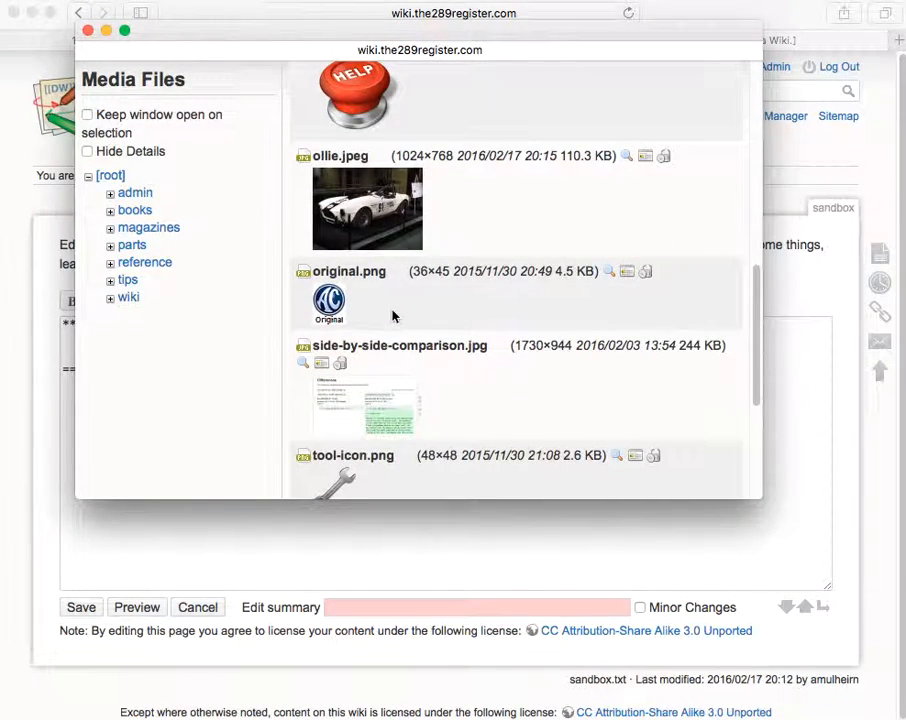
scroll(down, 3)
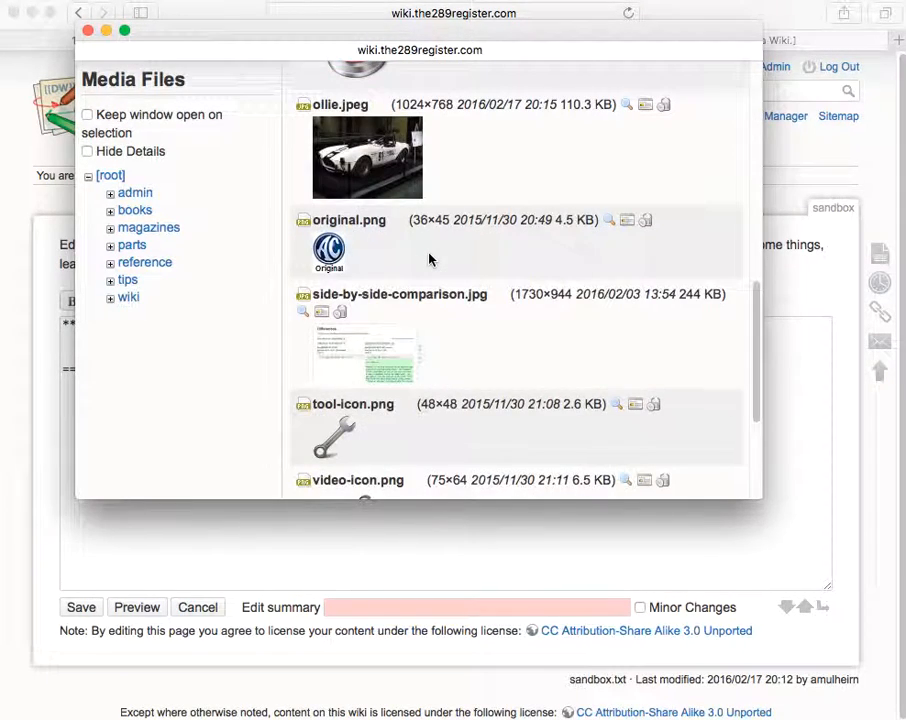
mouse_move(340, 150)
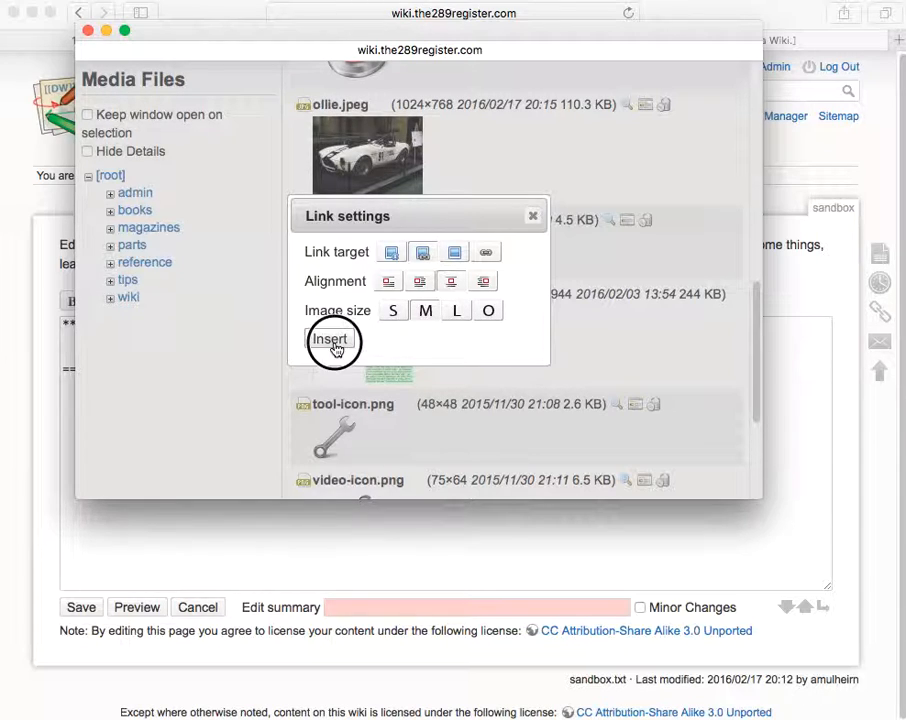
click(332, 340)
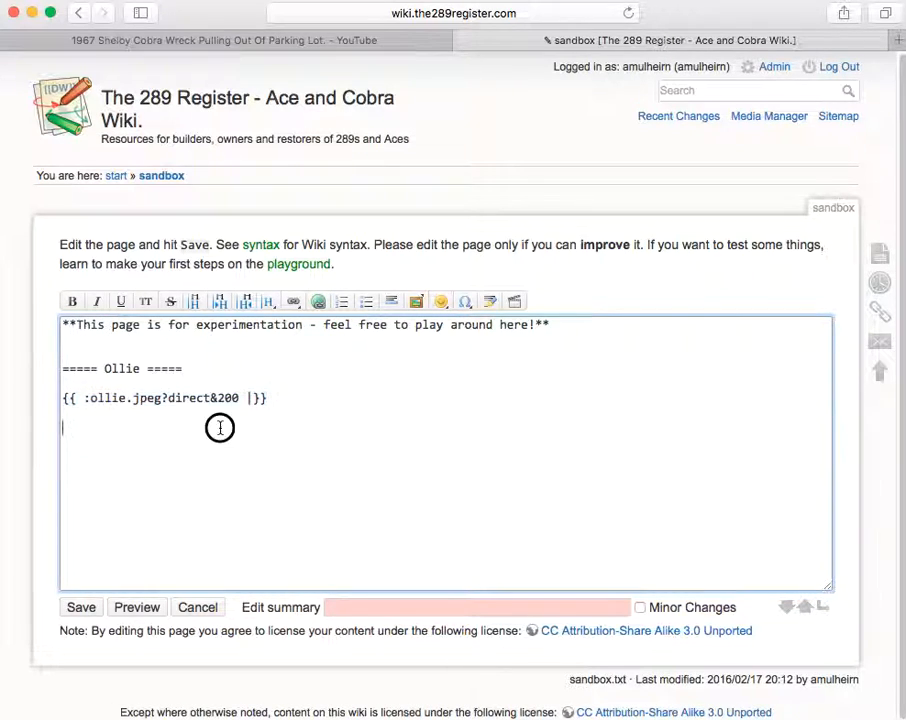
Write 'Here is a picture of Ollie from the Shelby Museum:' above the image tag.
double_click(226, 396)
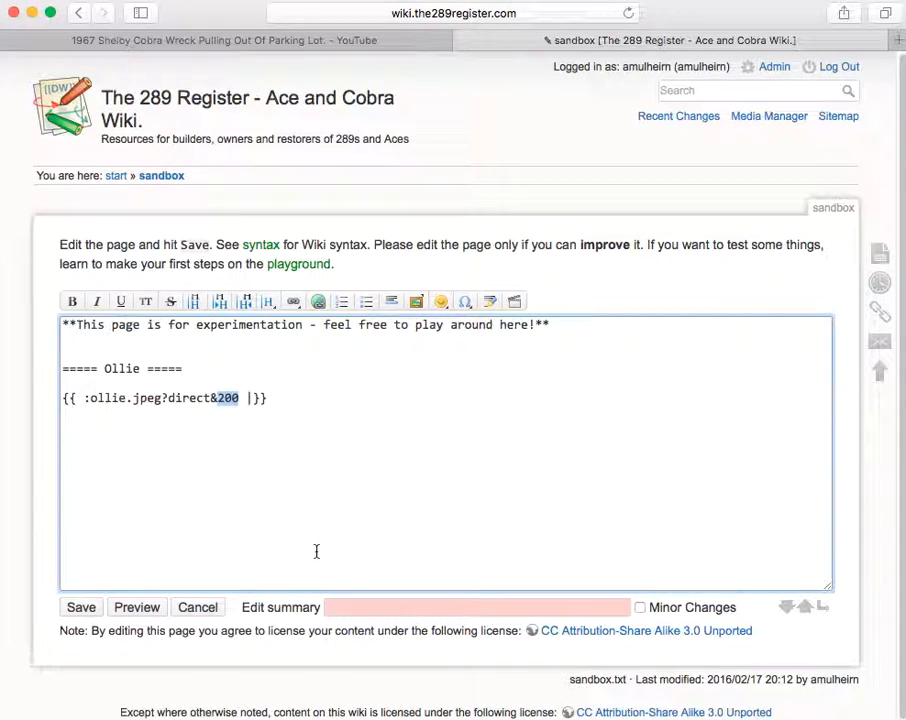
mouse_move(302, 508)
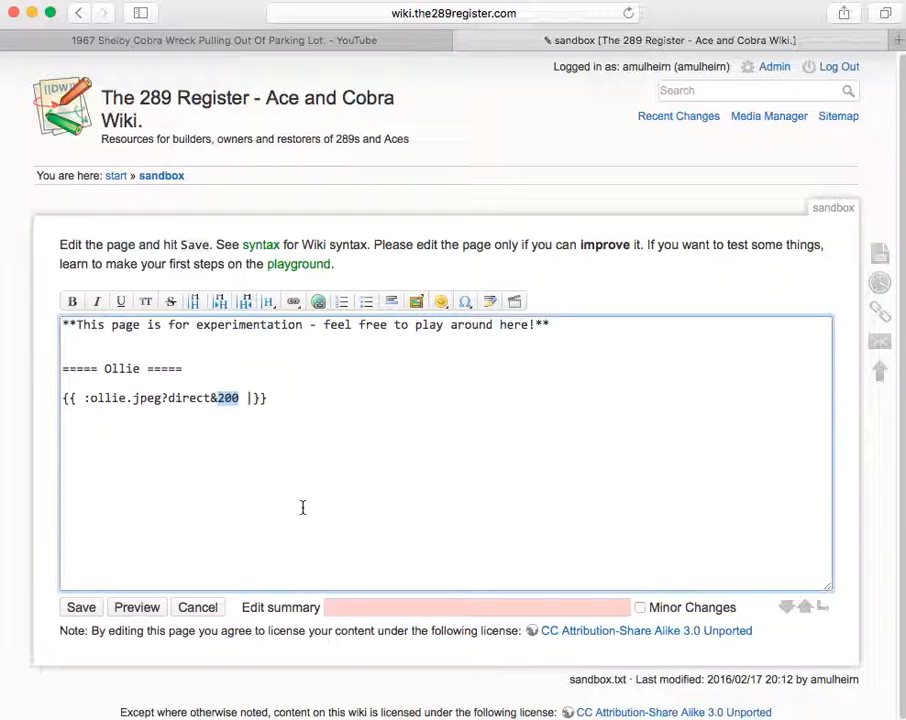
mouse_move(210, 456)
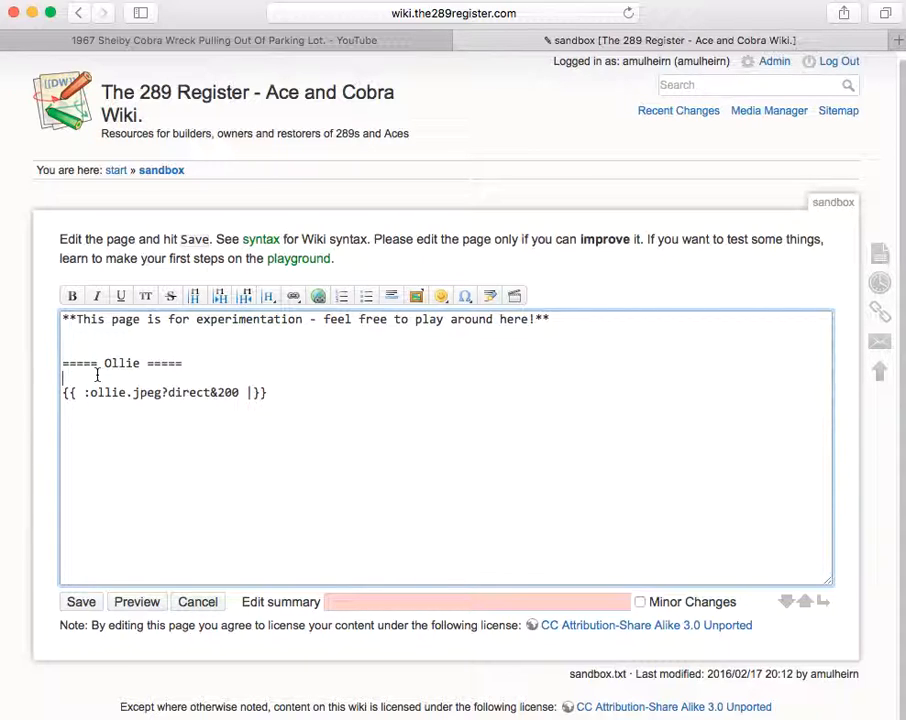
text(Here is a)
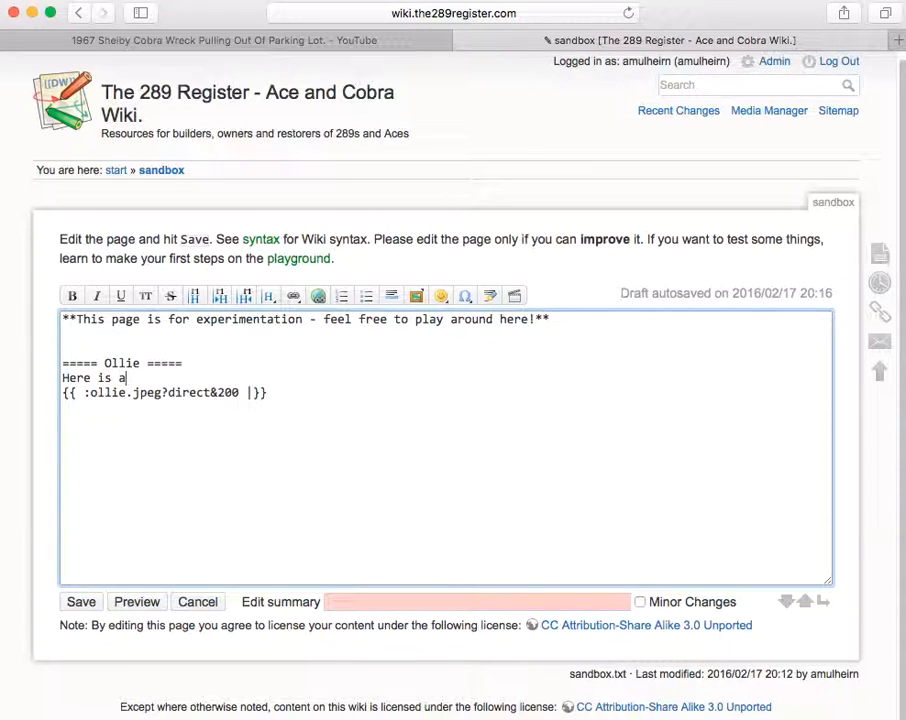
text(picture of O)
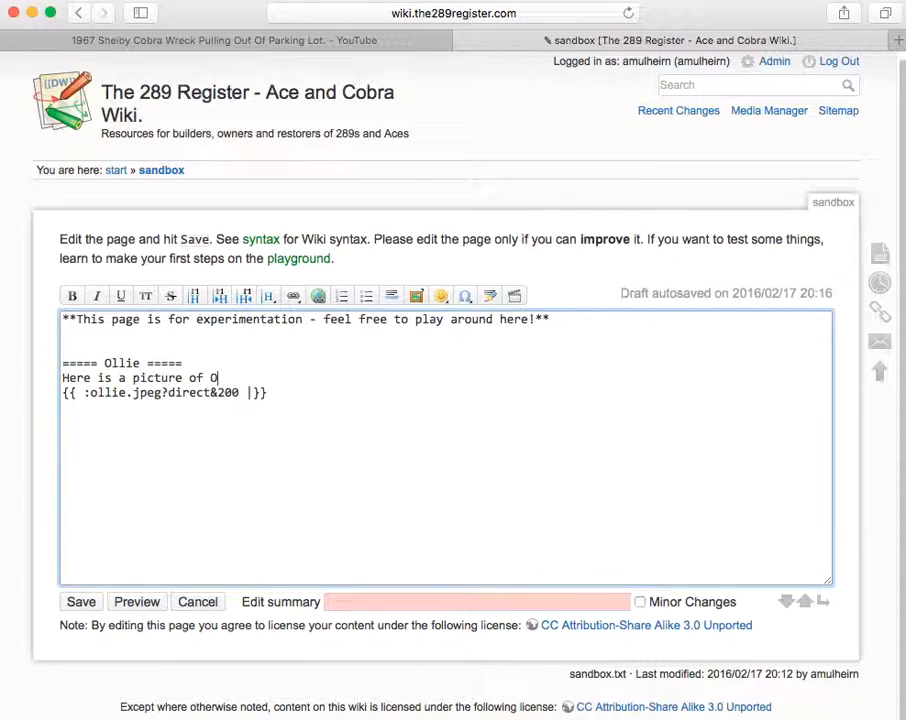
text(llie from the Sh)
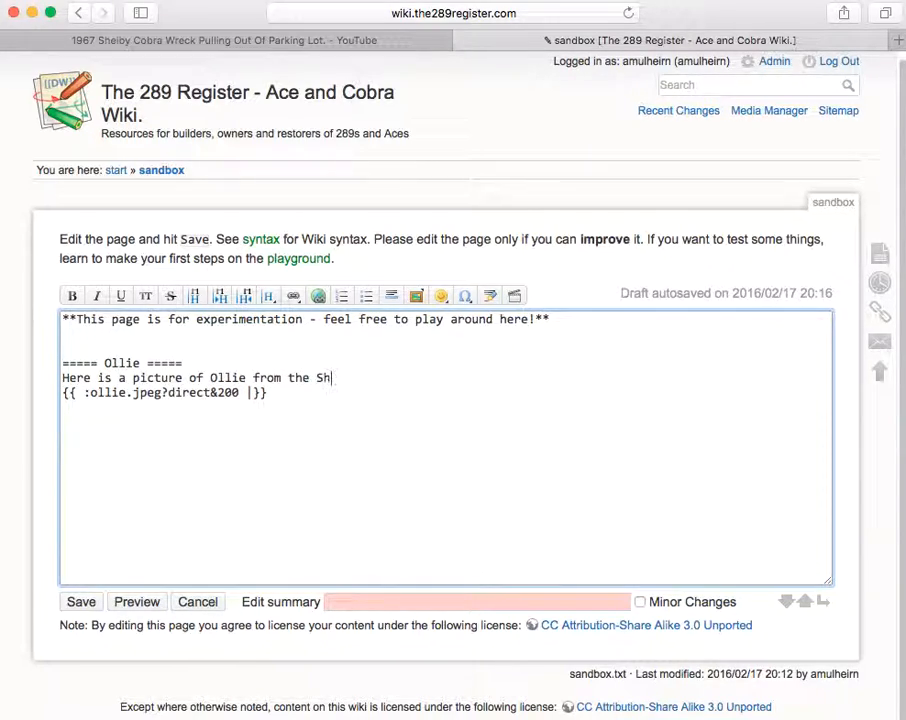
text(elby Mu)
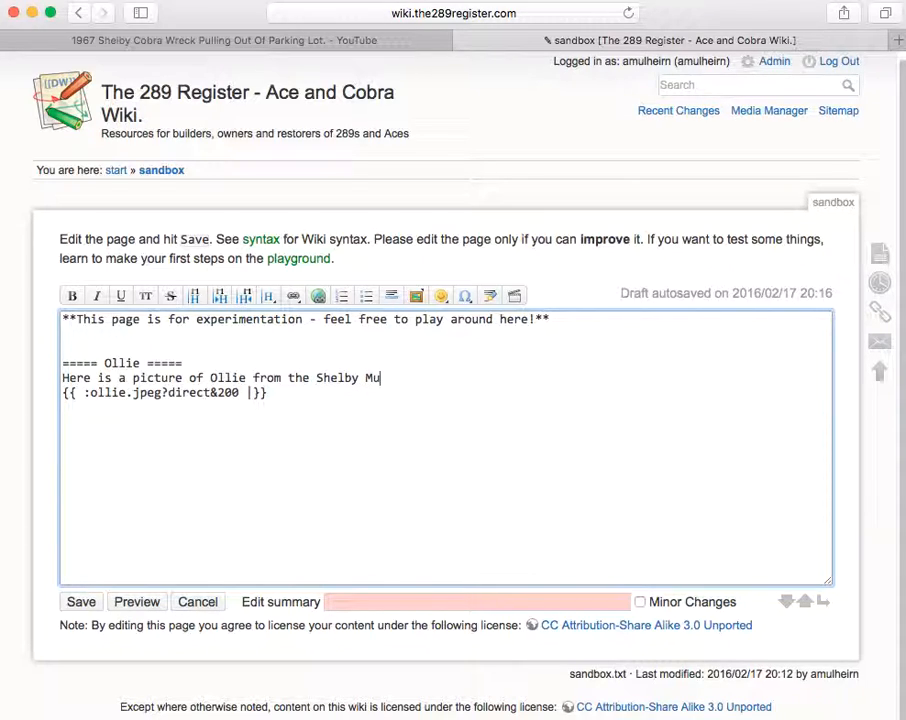
text(s)
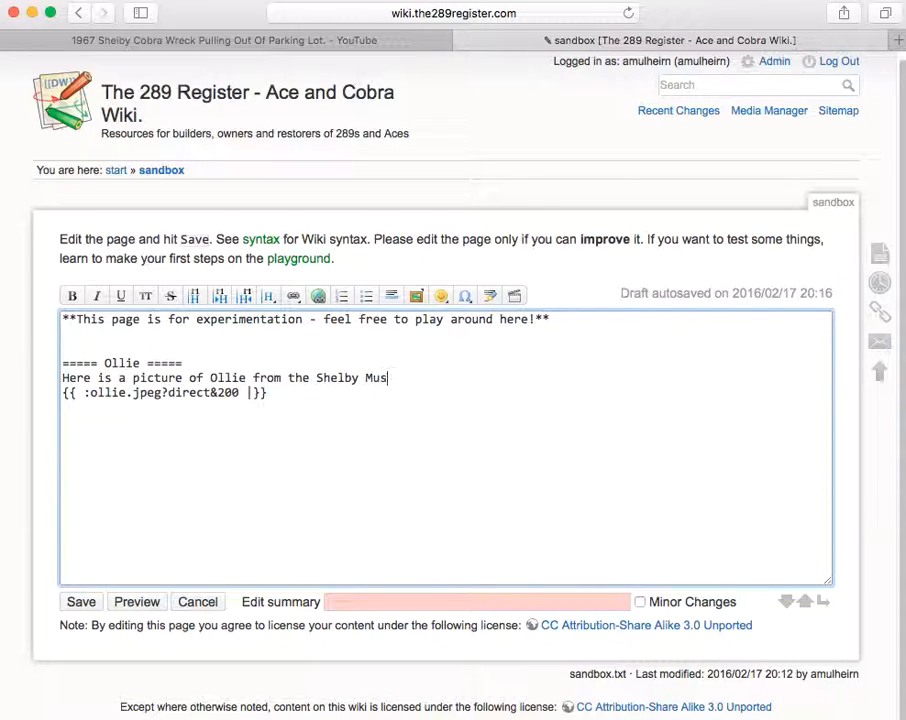
text(eum:)
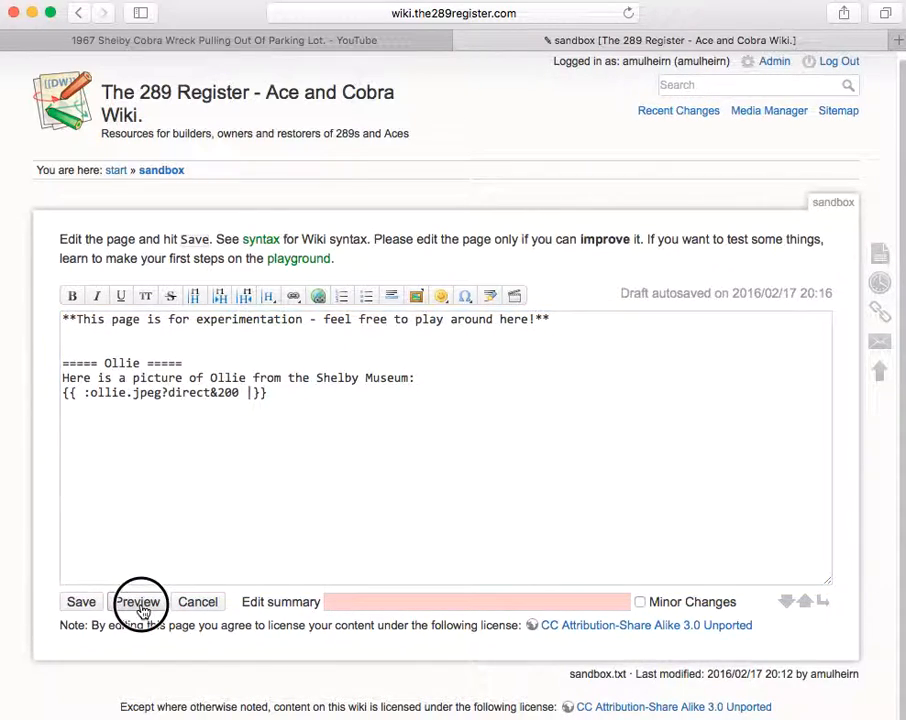
Preview the page to check the heading, caption and Cobra photo render.
click(138, 600)
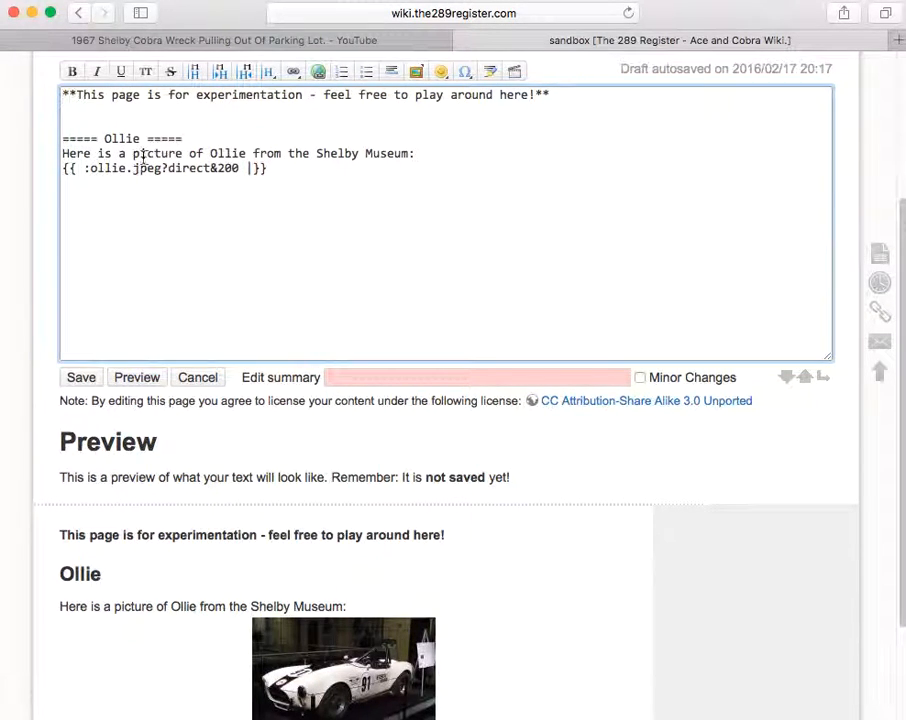
scroll(down, 3)
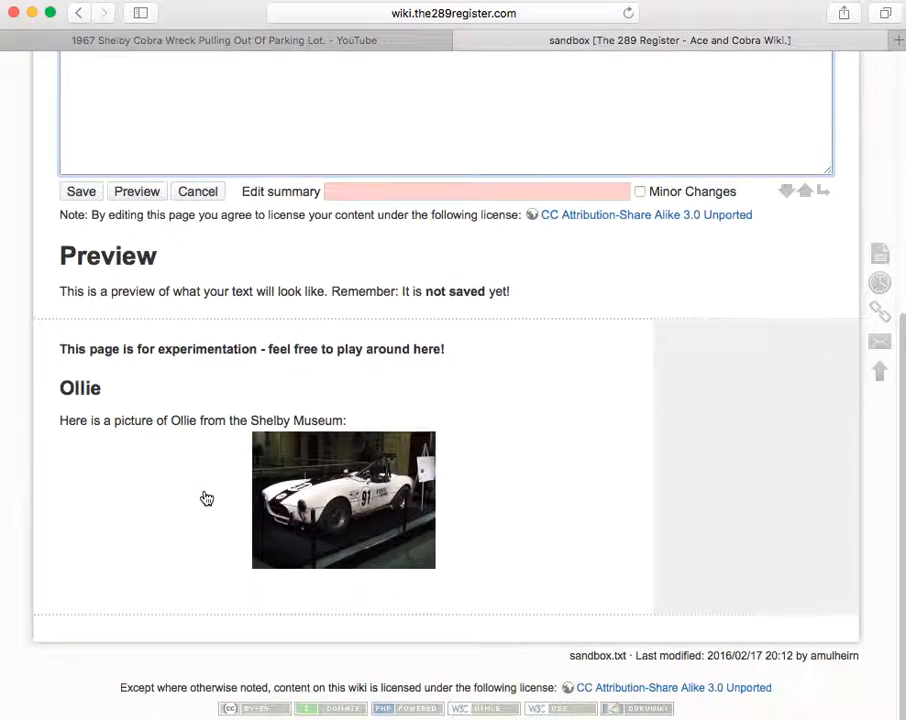
mouse_move(232, 466)
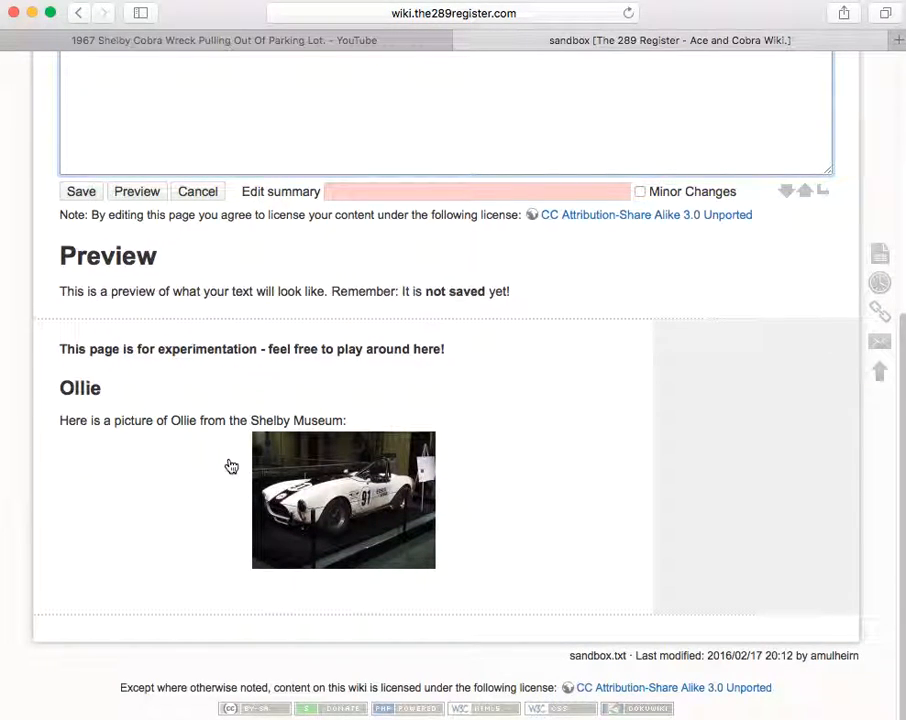
mouse_move(338, 492)
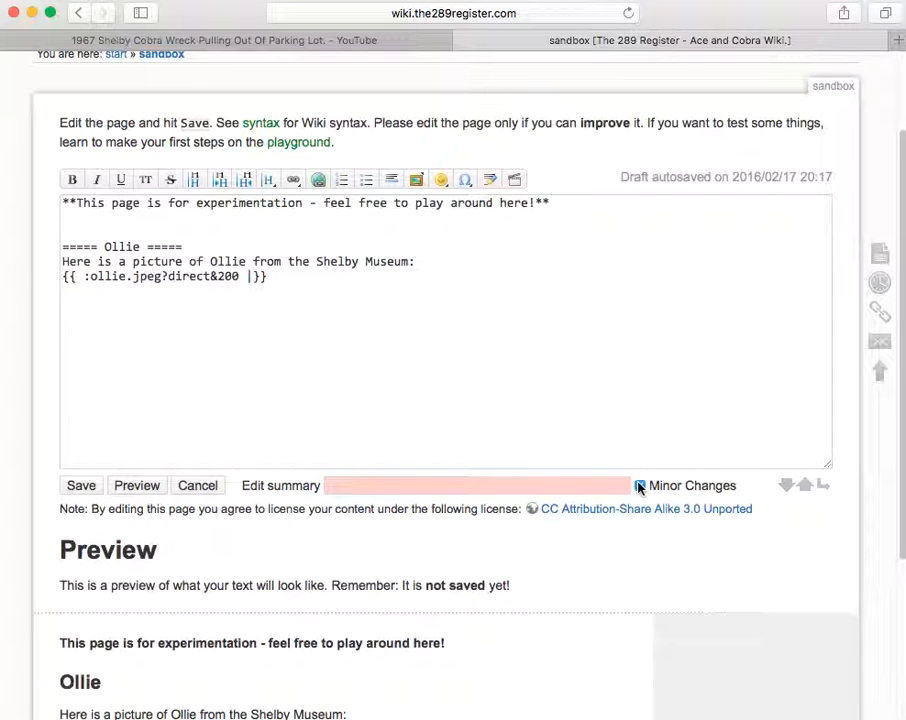
Save the edits with Minor Changes unticked, then move to the YouTube video.
click(640, 486)
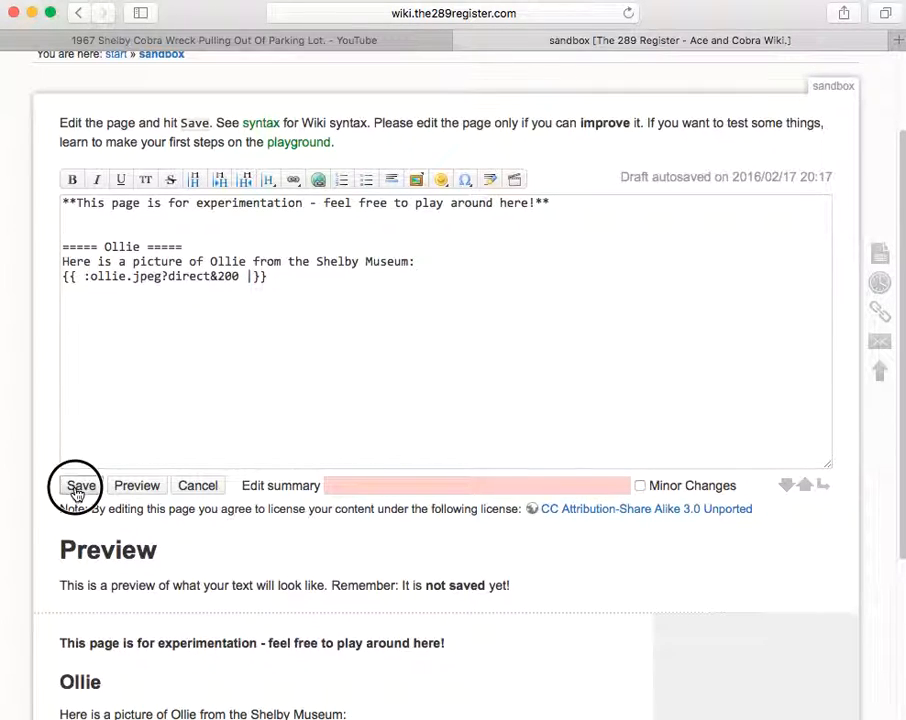
click(80, 486)
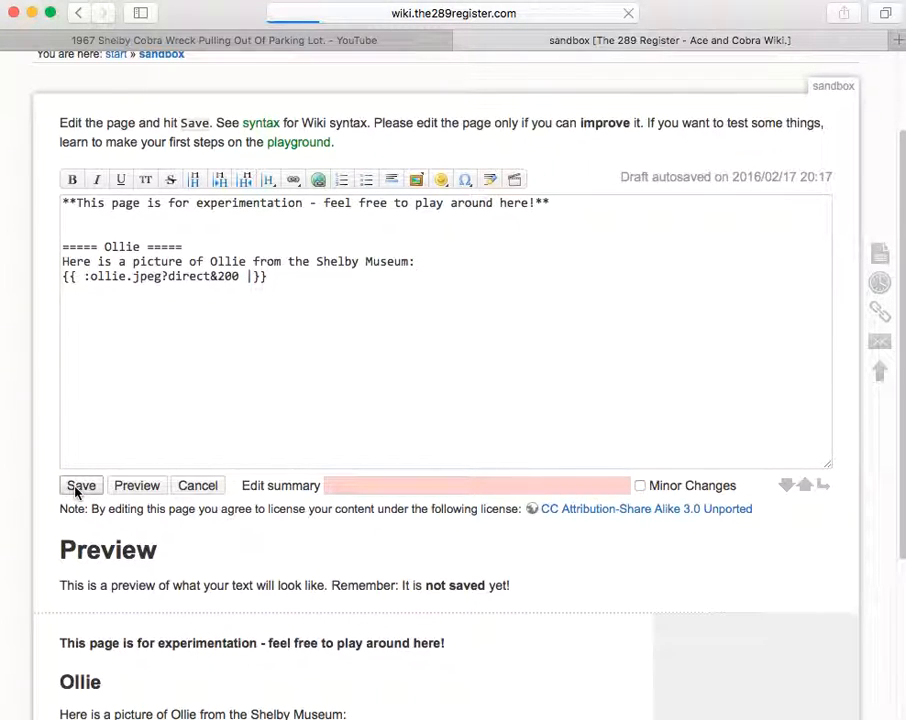
click(80, 486)
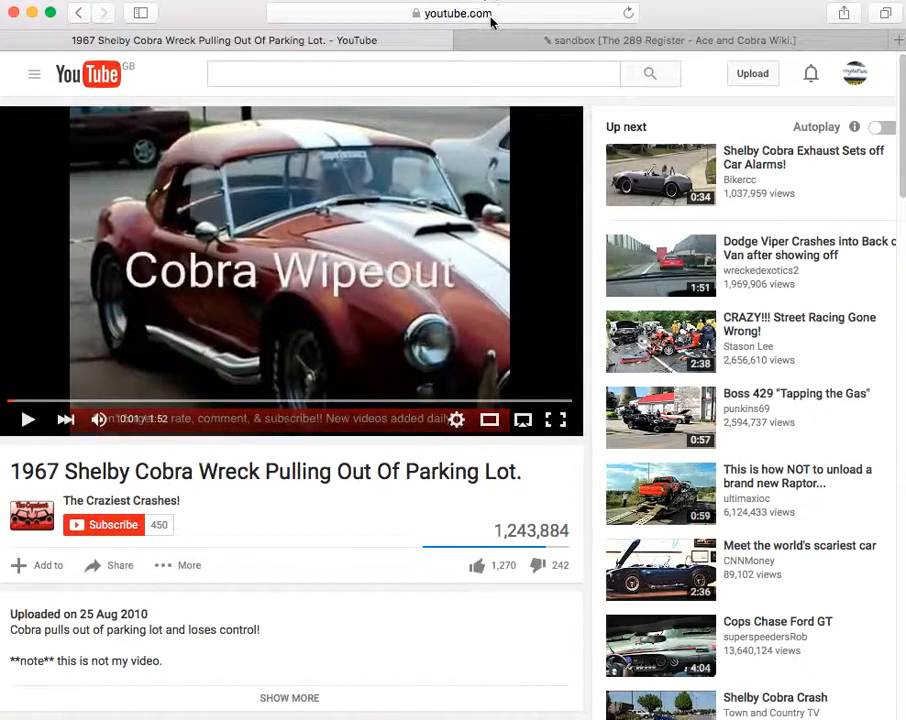
Copy the Cobra wreck video's URL and go back to the sandbox wiki tab.
click(450, 12)
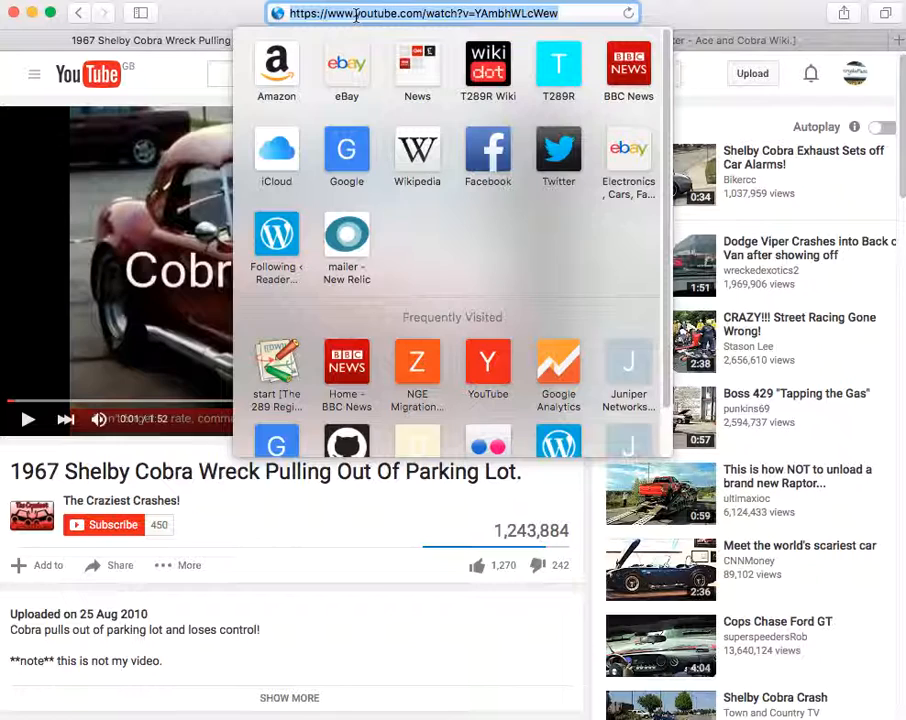
right_click(356, 12)
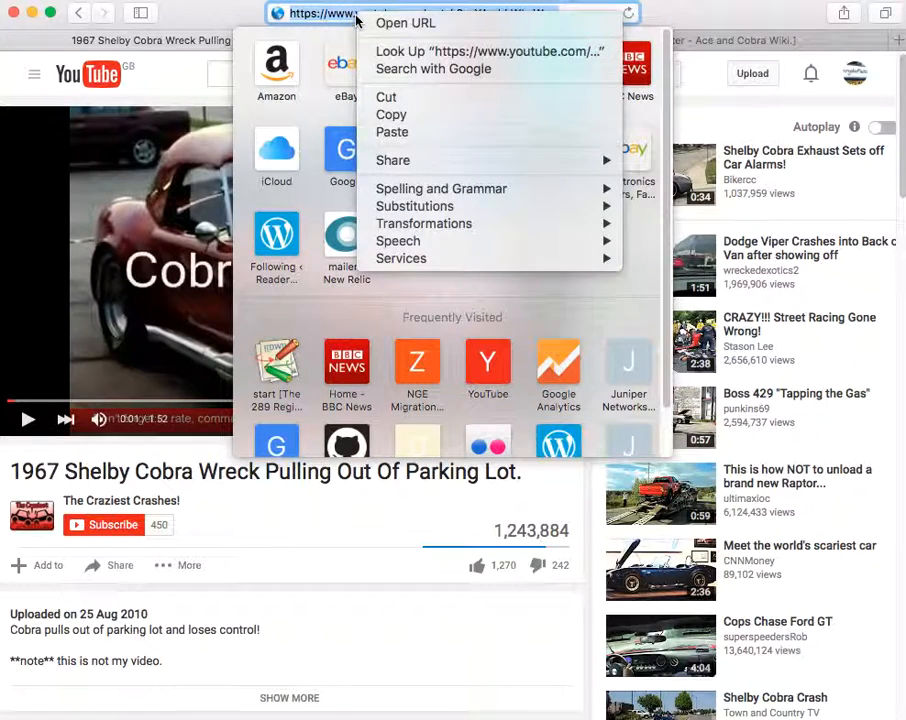
mouse_move(410, 114)
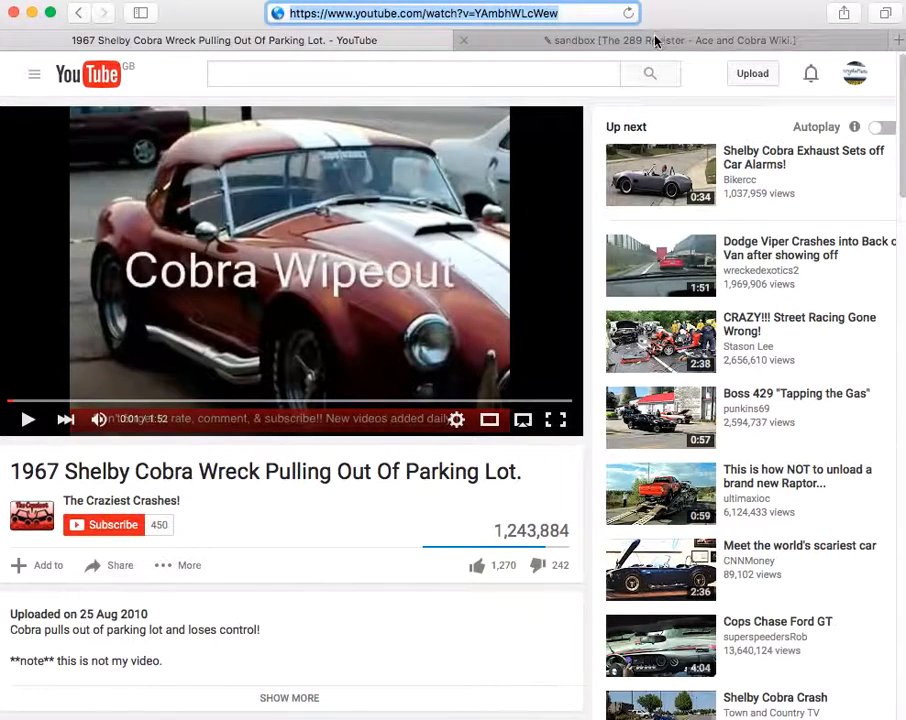
click(670, 40)
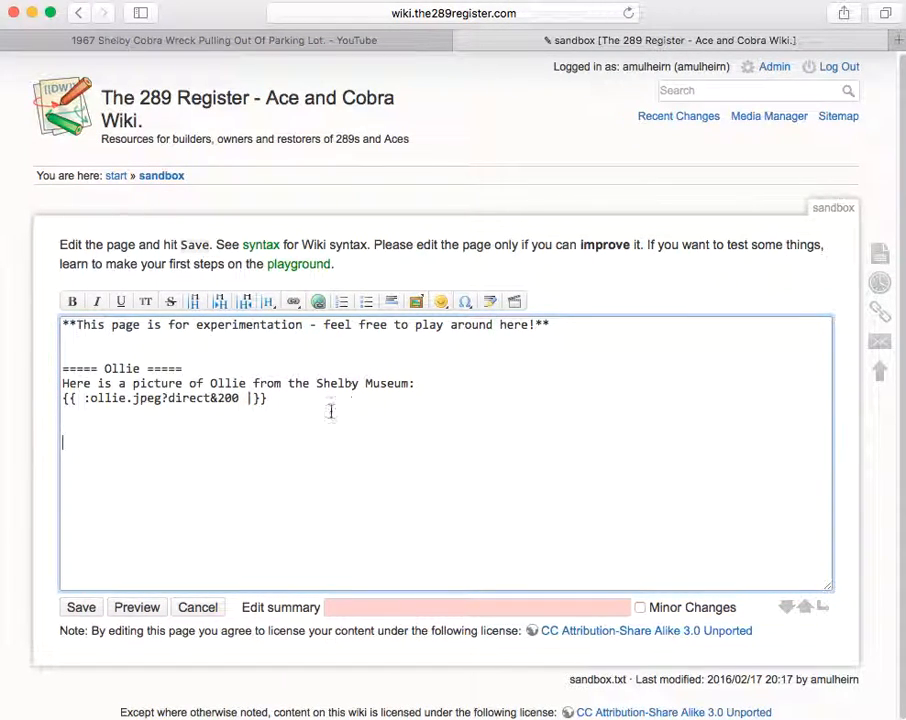
Add the line 'Here is a nasty crash:' below the photo and begin a video embed.
text(Here is a nast)
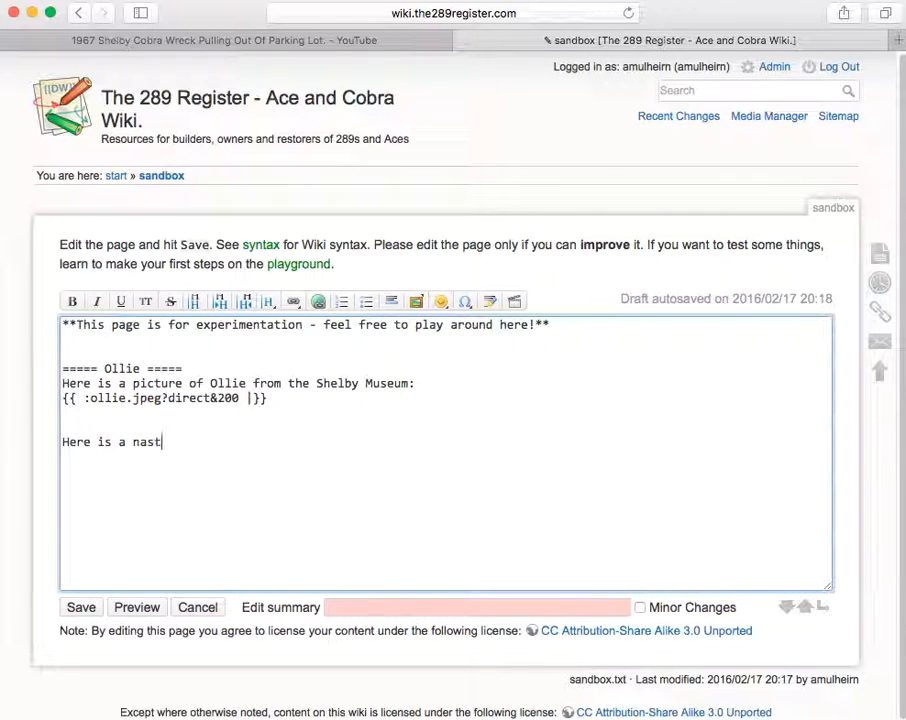
text(y crash:)
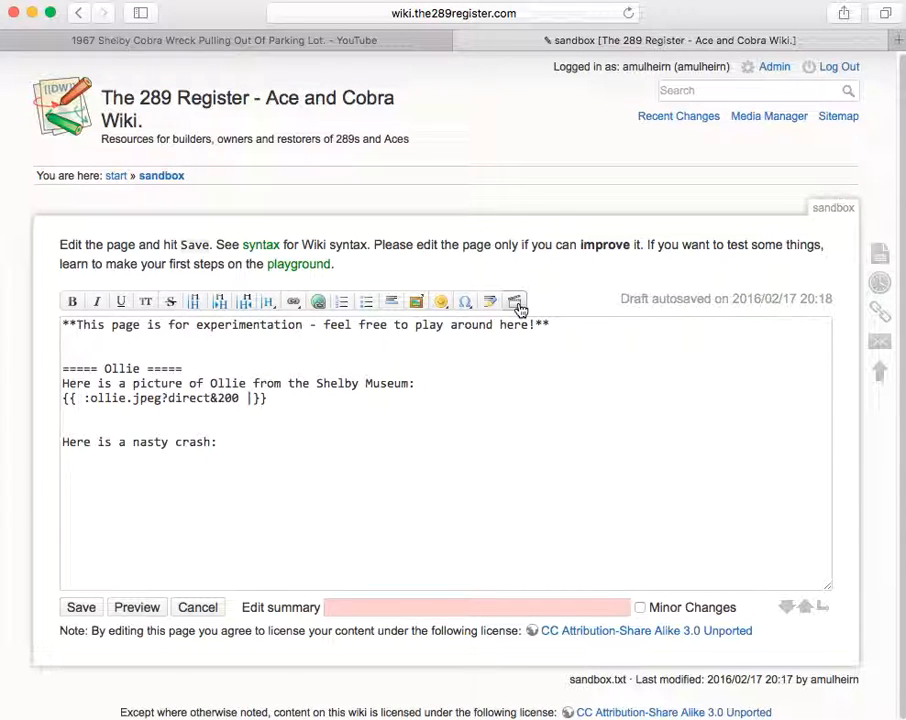
click(516, 300)
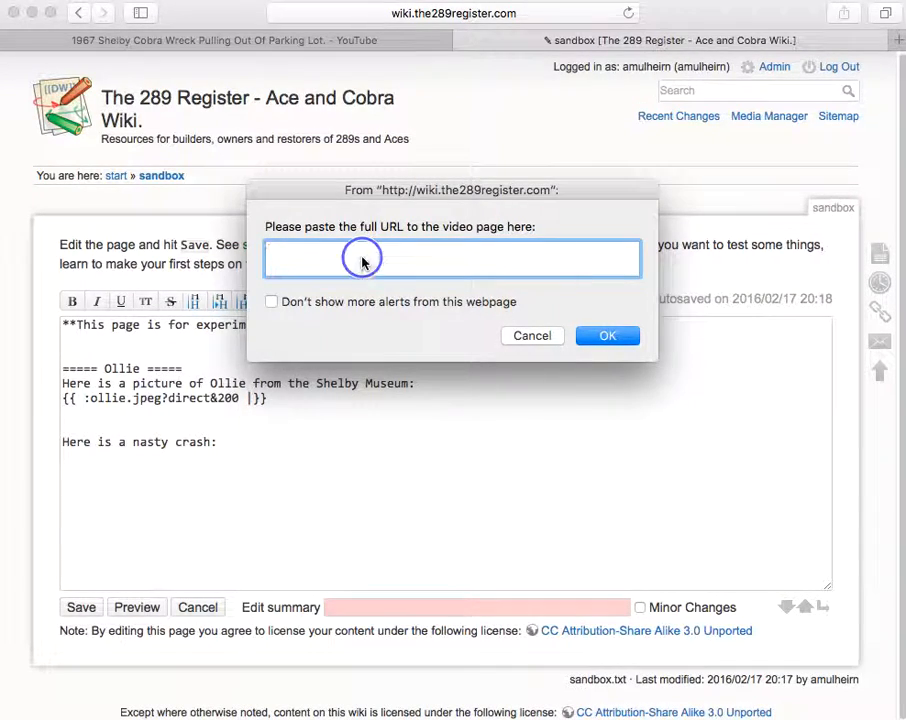
text(https://www.youtube.com/watch?v=YAmbhWLcWew)
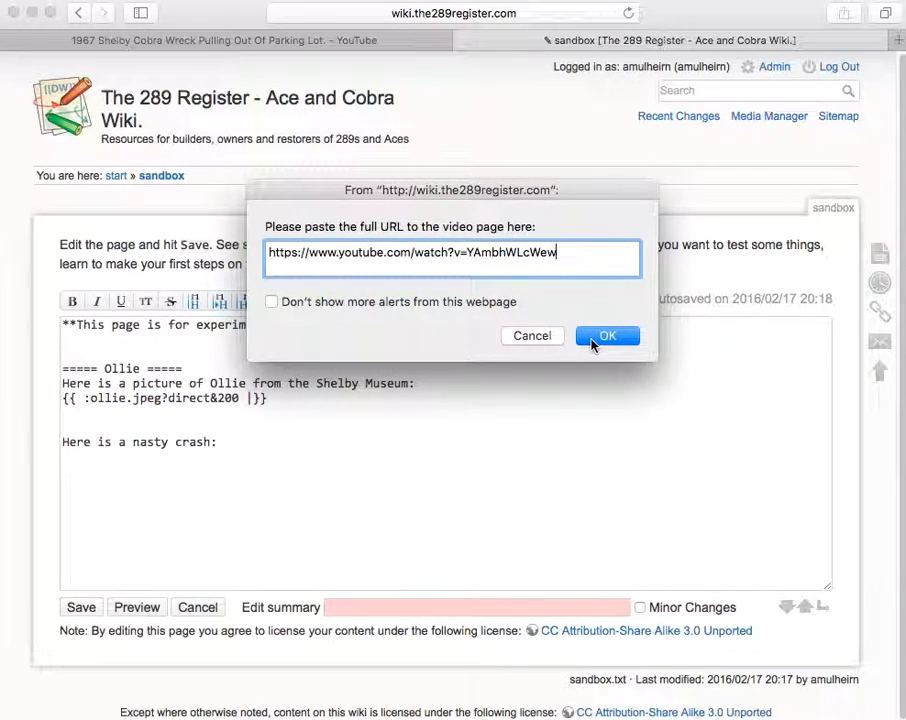
click(608, 336)
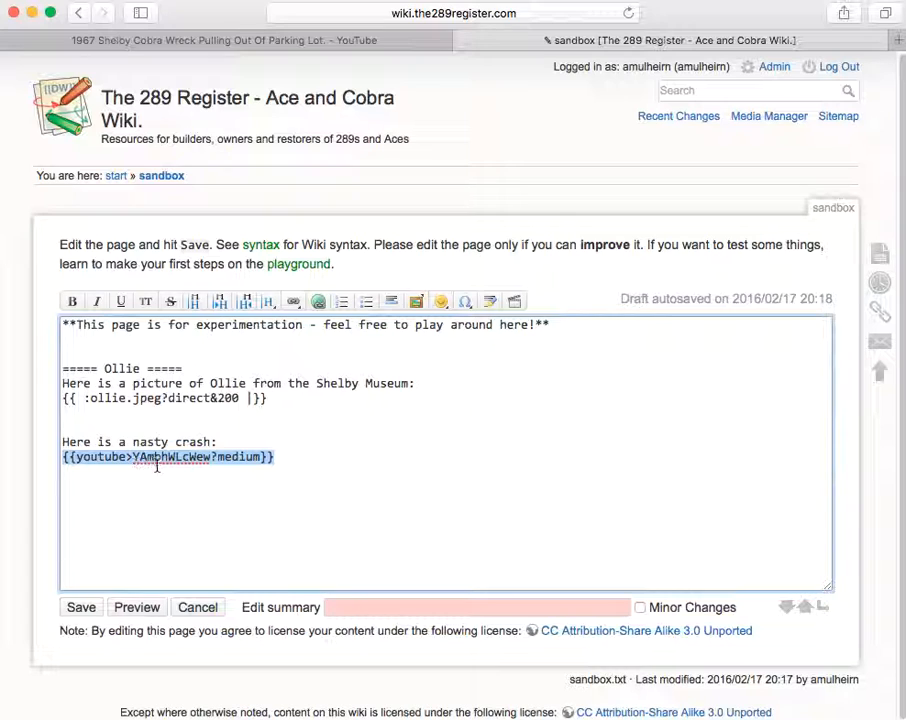
mouse_move(124, 458)
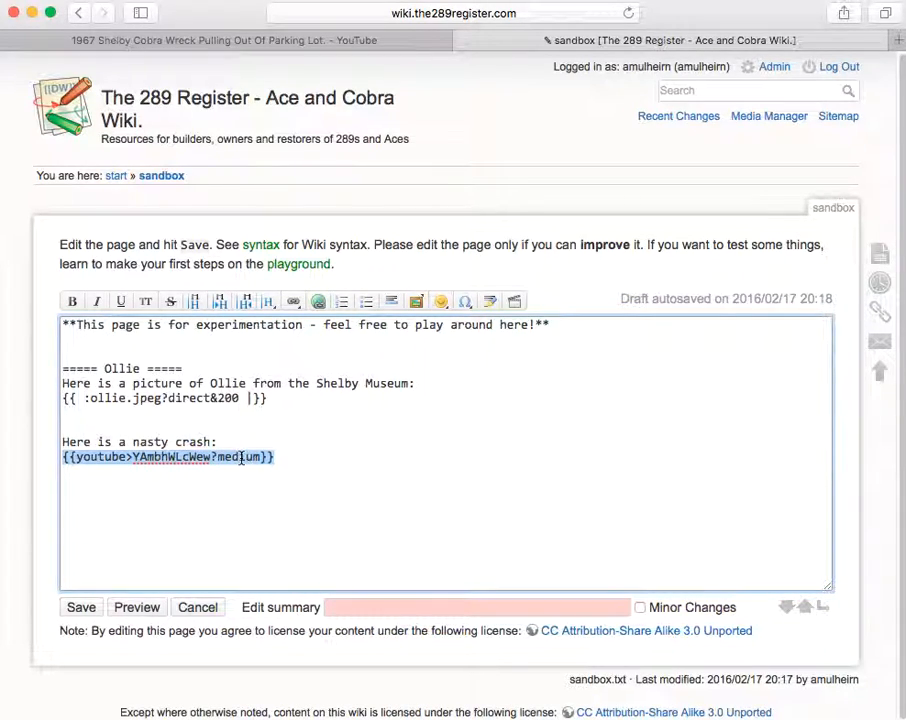
click(136, 582)
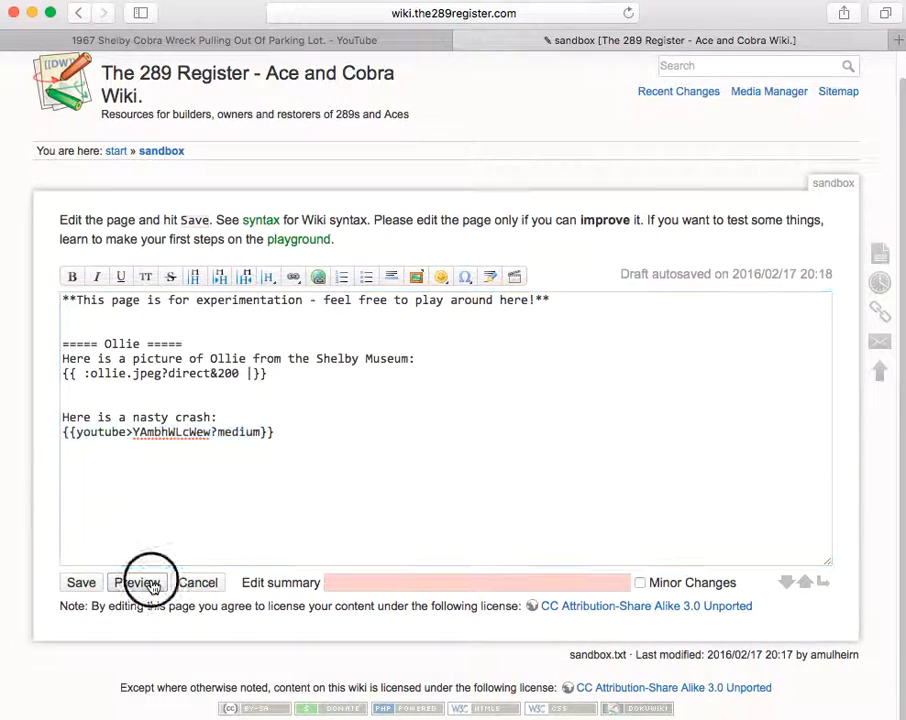
Preview the page and scroll to check the Cobra photo and crash video render.
click(138, 582)
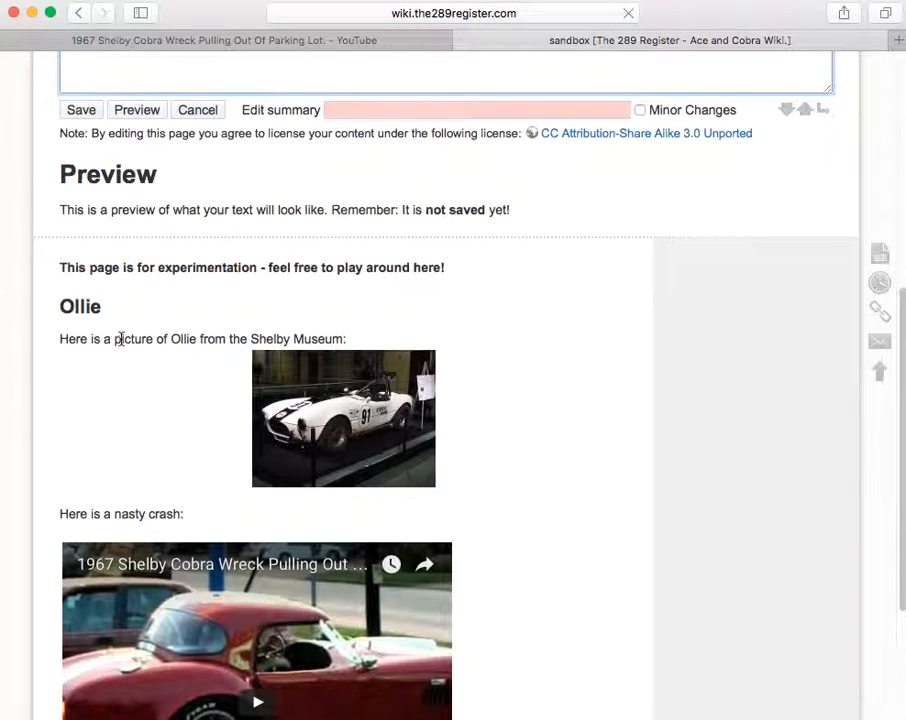
scroll(down, 3)
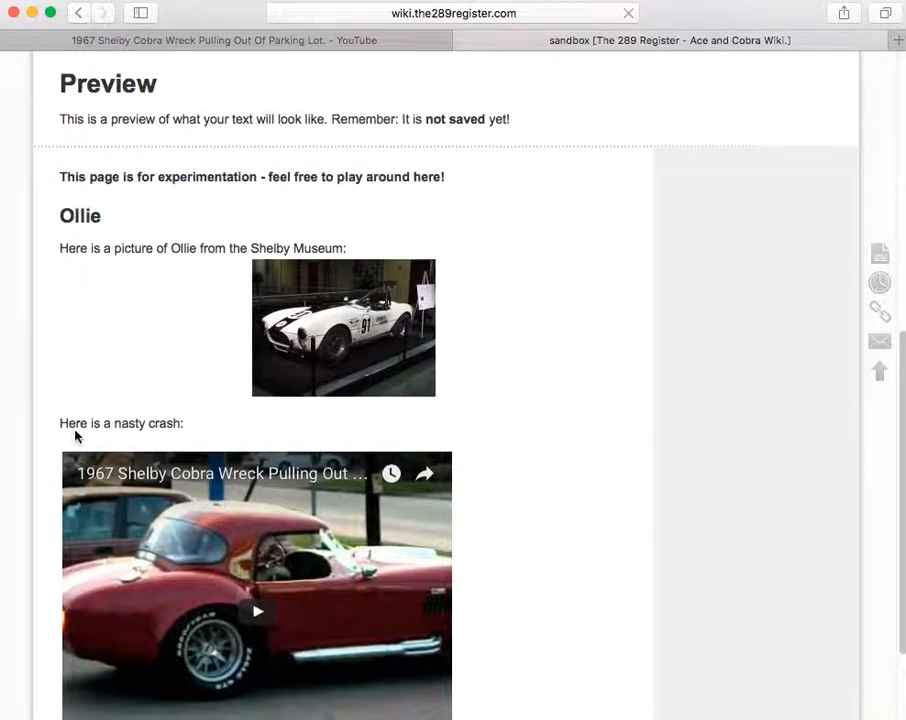
scroll(down, 3)
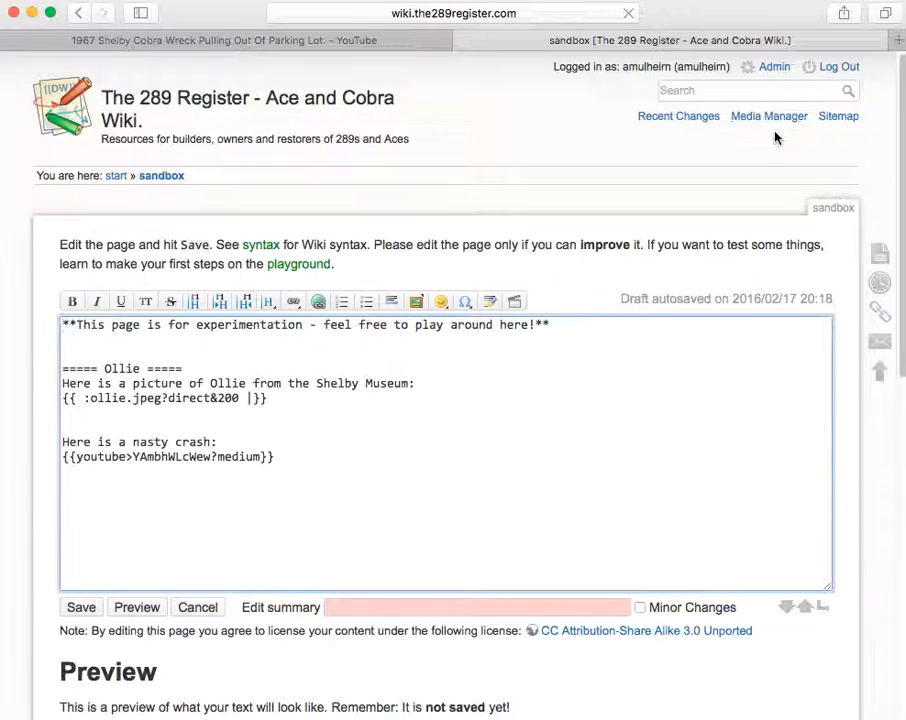
mouse_move(768, 116)
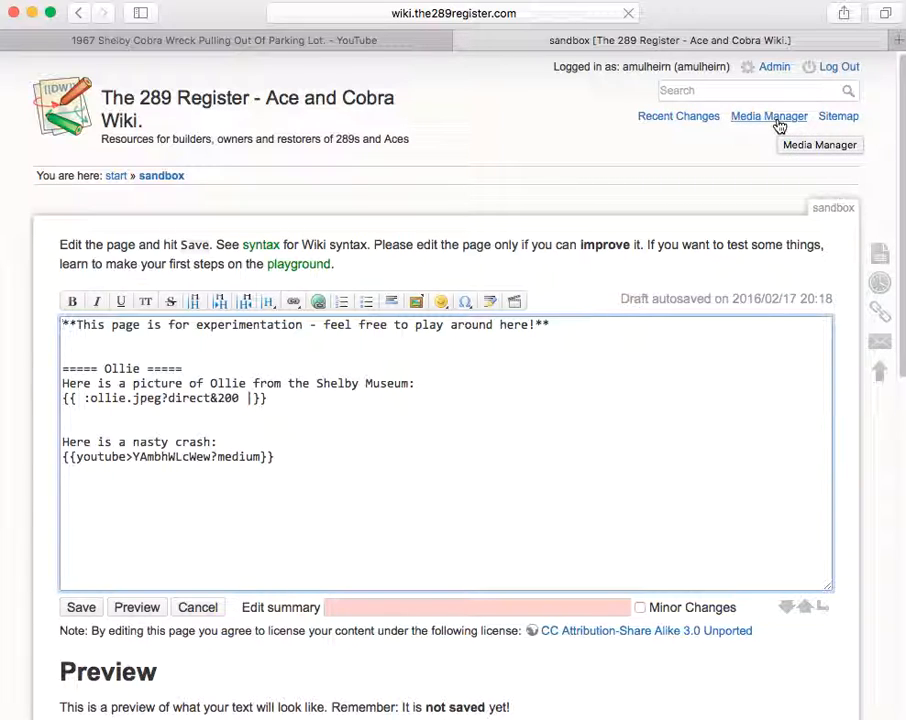
mouse_move(216, 216)
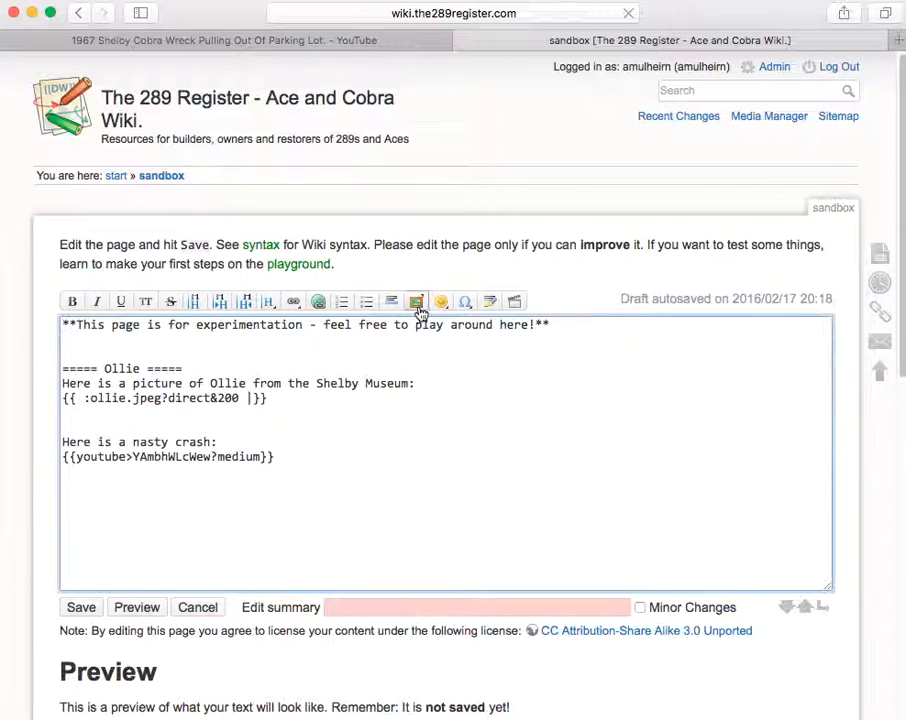
mouse_move(416, 300)
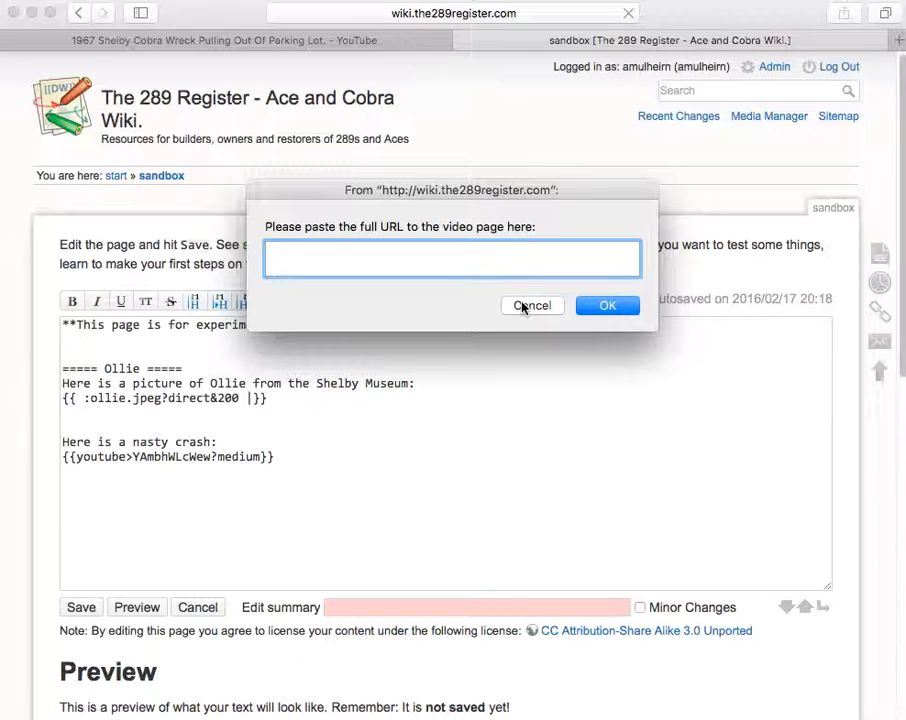
text(https://www.youtube.com/watch?v=YAmbhWLcWew)
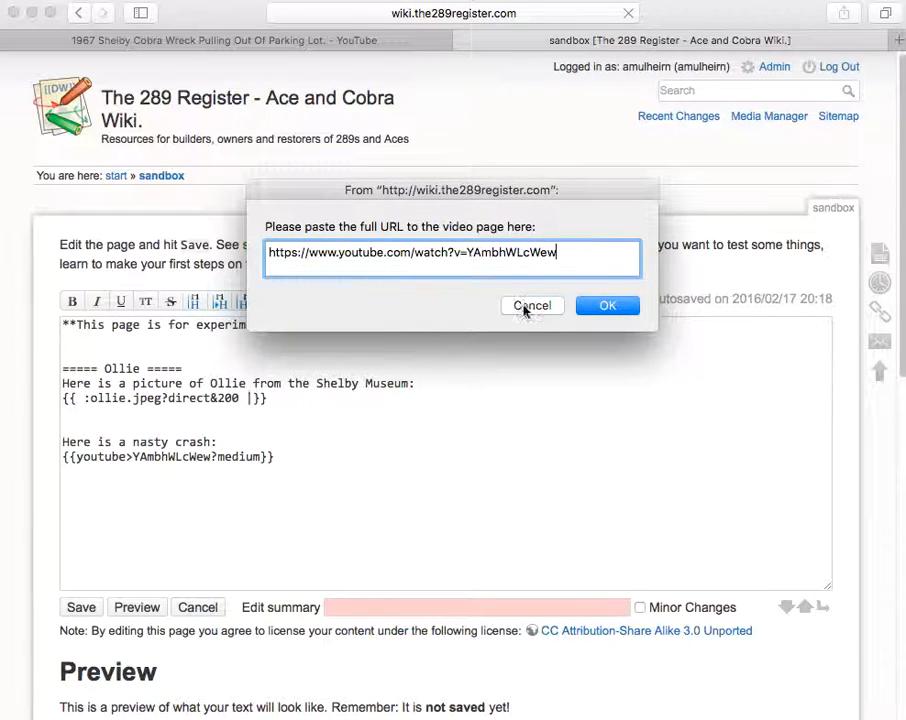
click(532, 304)
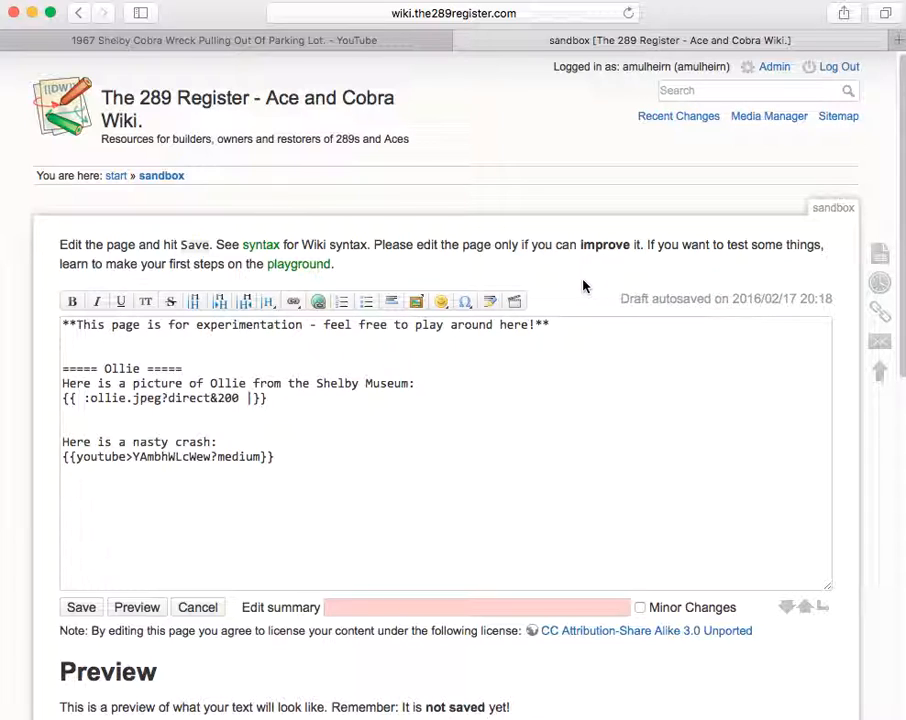
mouse_move(582, 272)
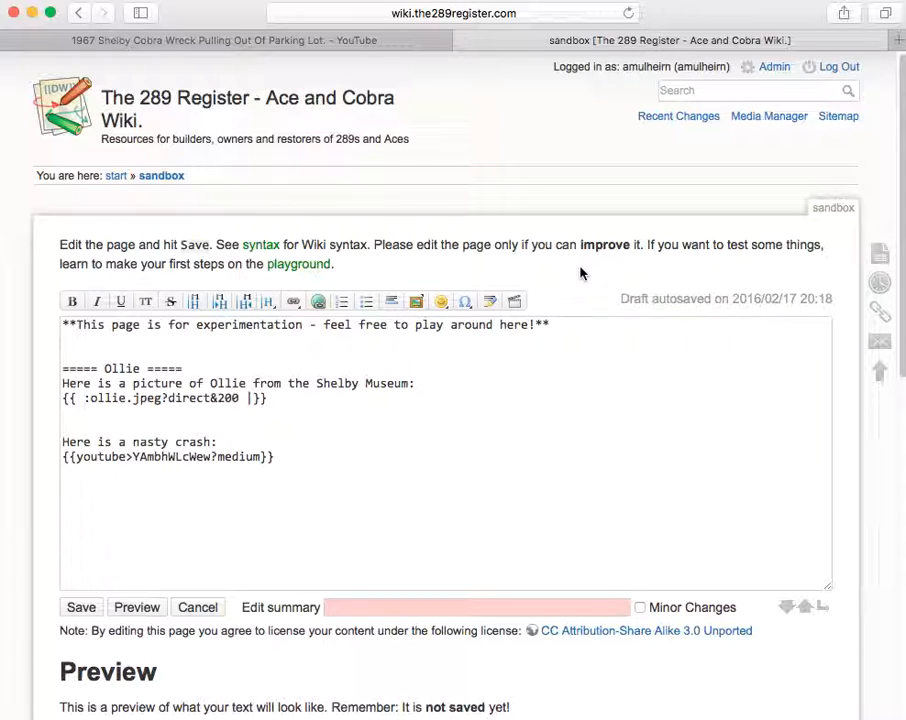